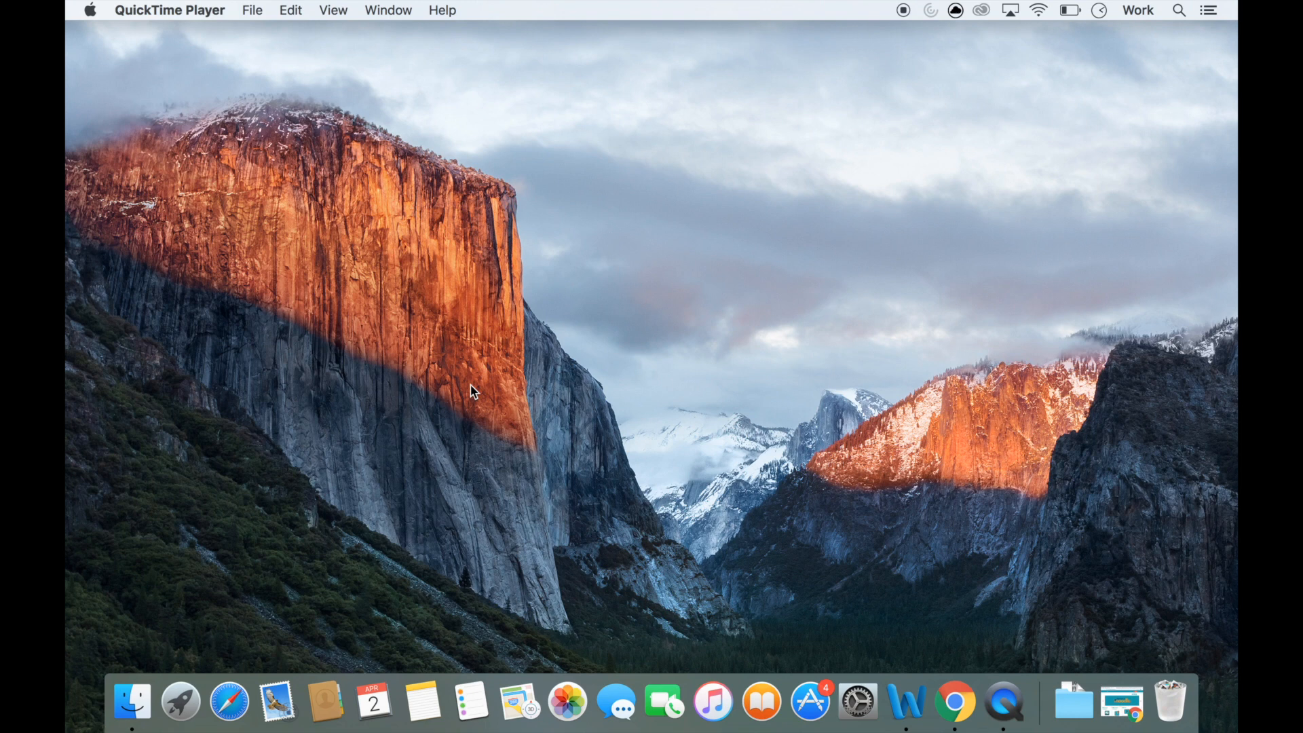
mouse_move(347, 450)
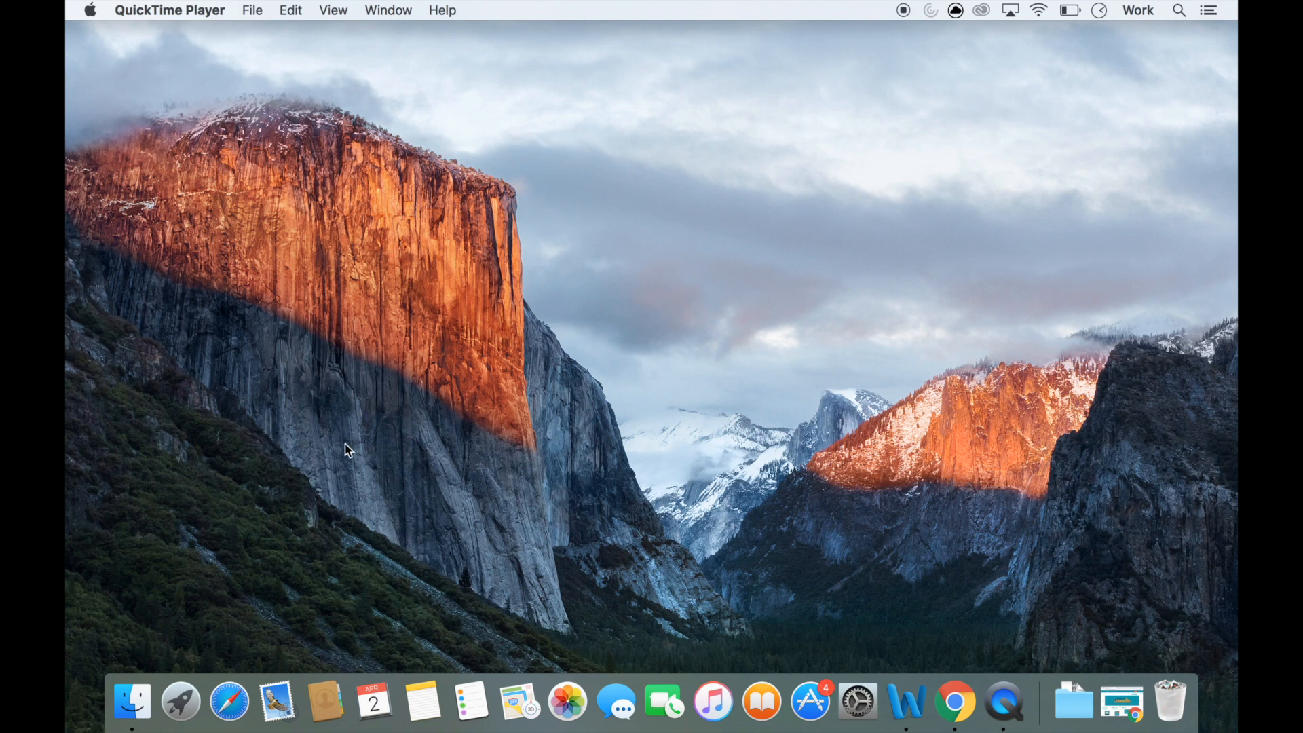
- Launch Logic Pro X from the Dock
click(181, 702)
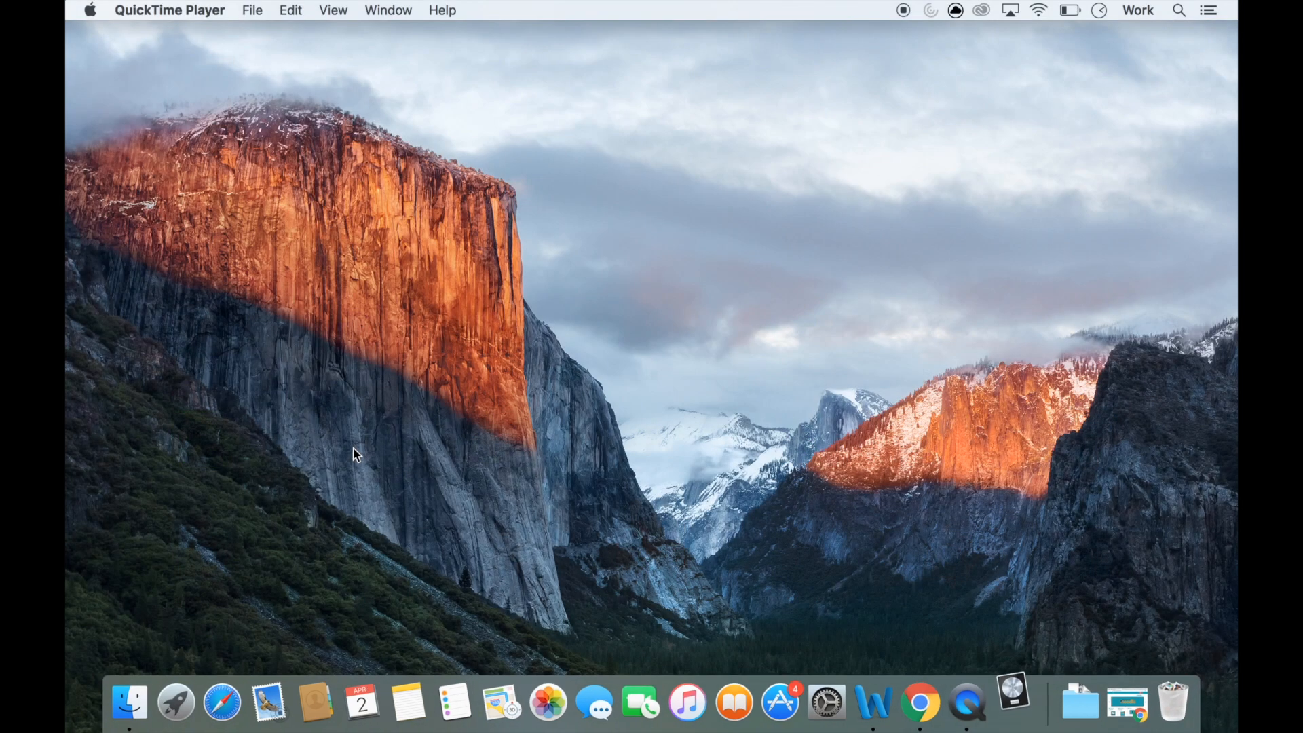
click(1013, 701)
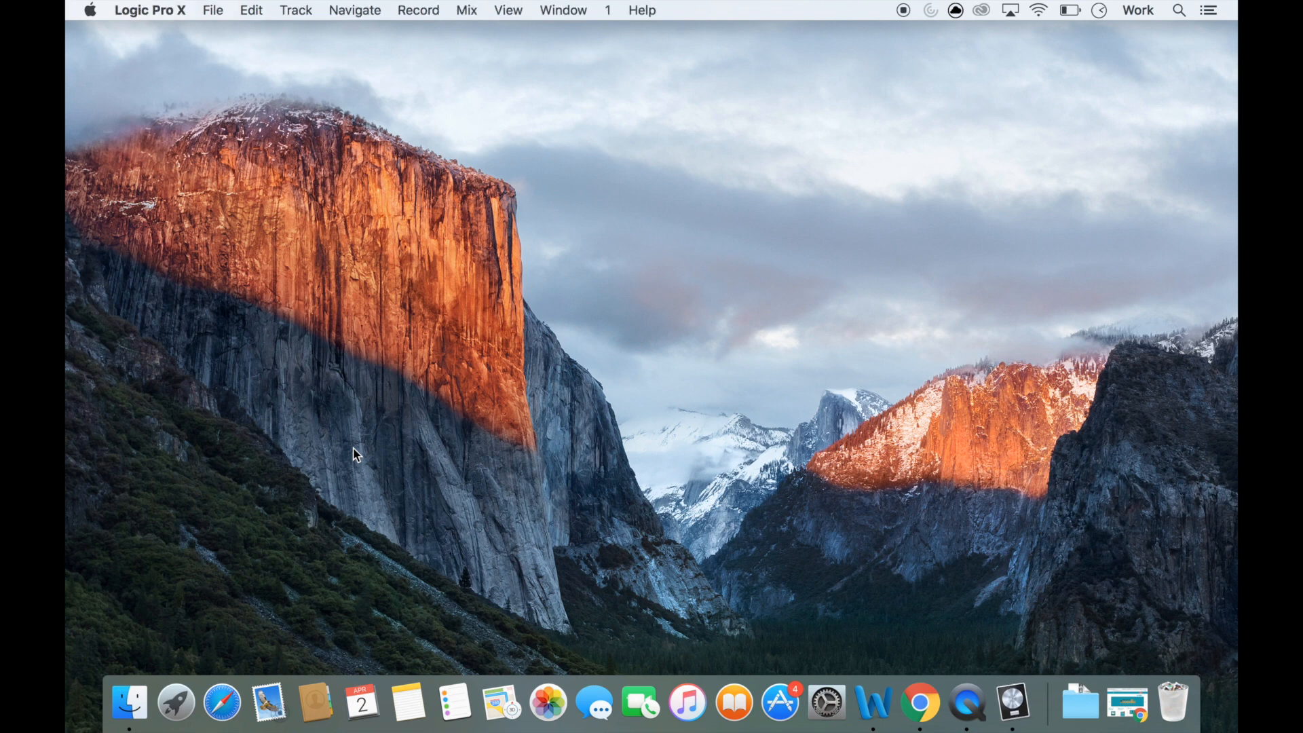
- Create 1 Software Instrument track with the Default Patch in the untitled project
click(151, 9)
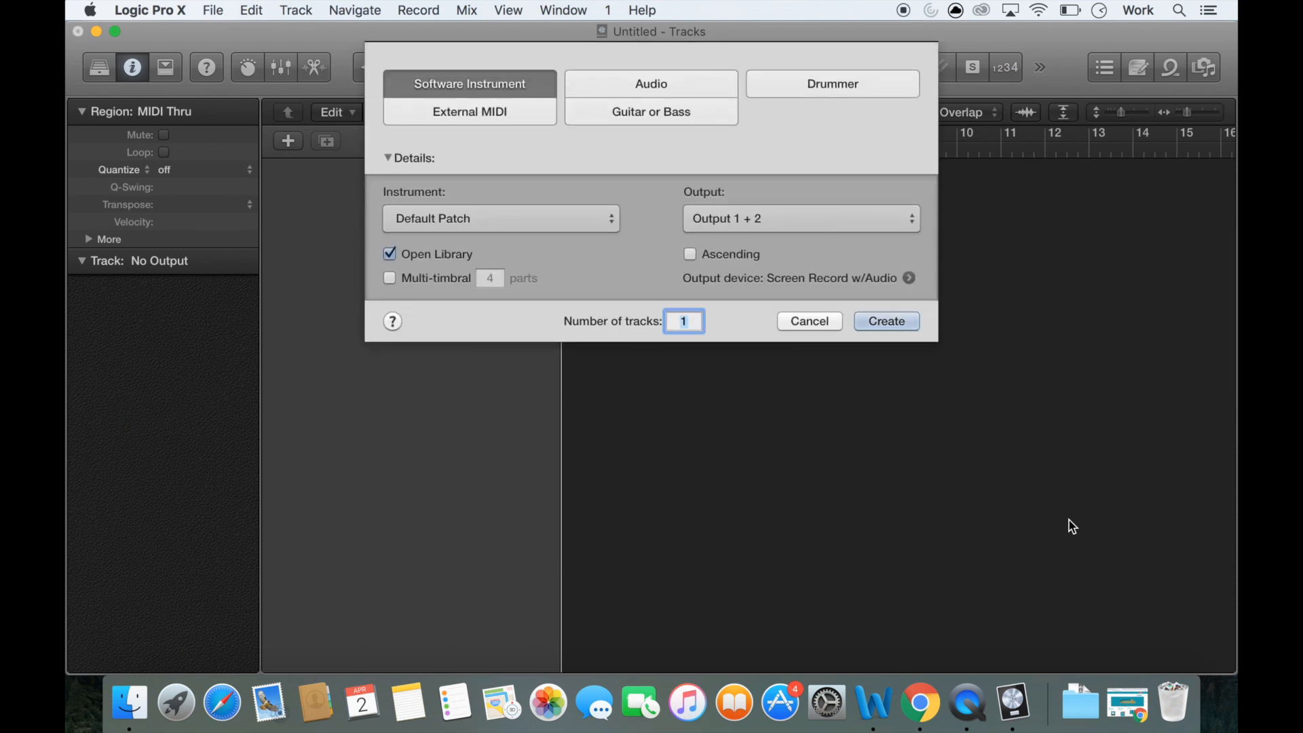
mouse_move(639, 203)
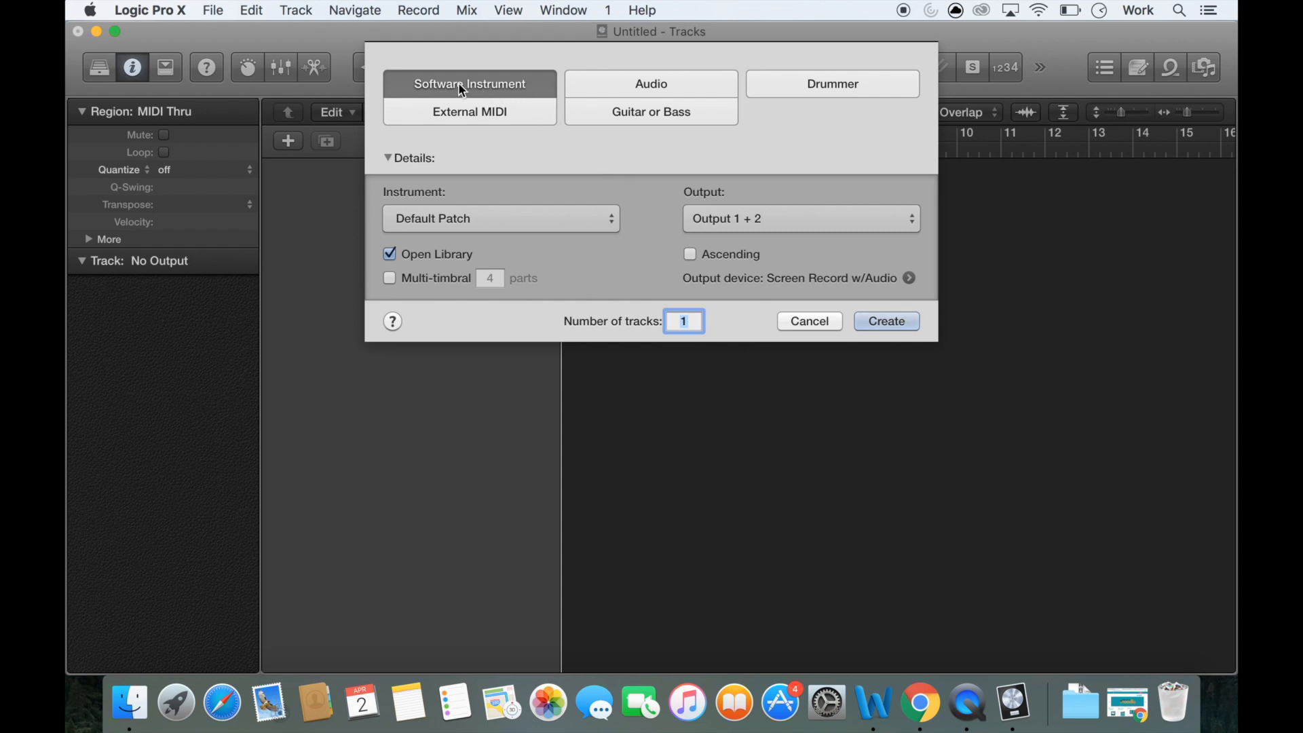
mouse_move(795, 249)
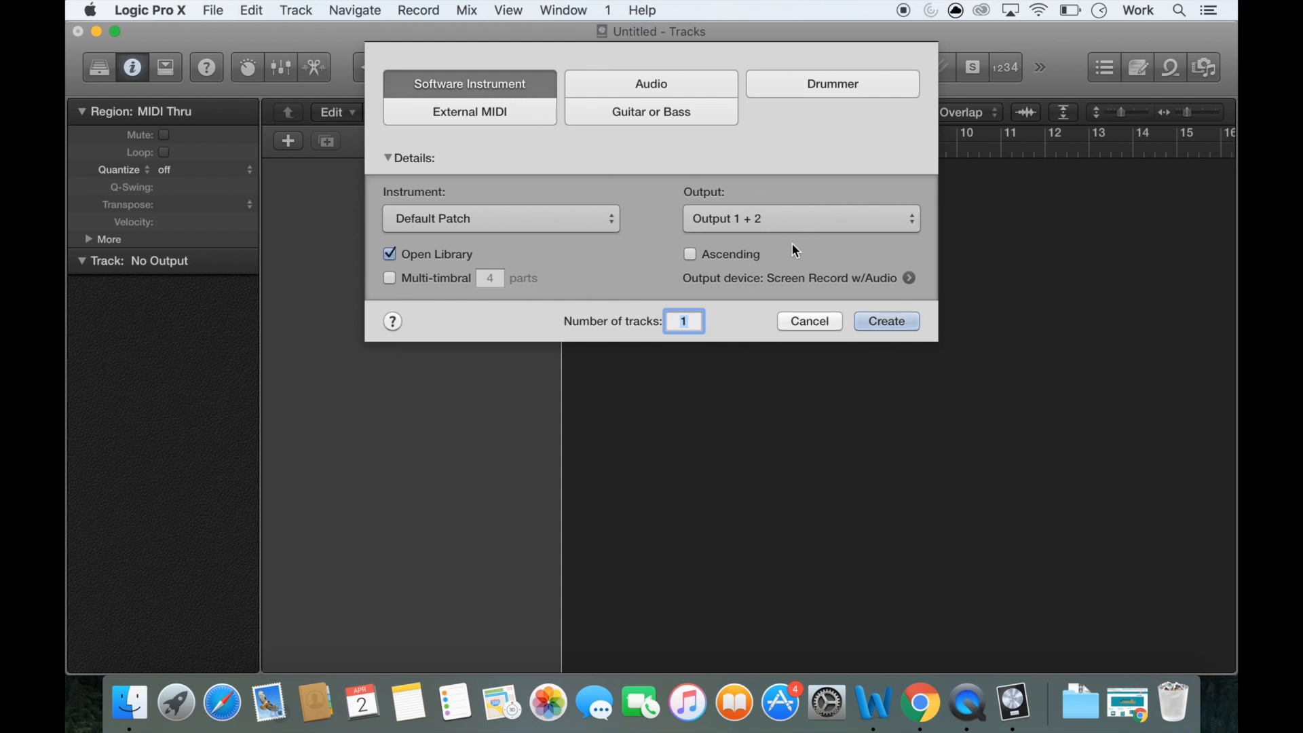
mouse_move(886, 321)
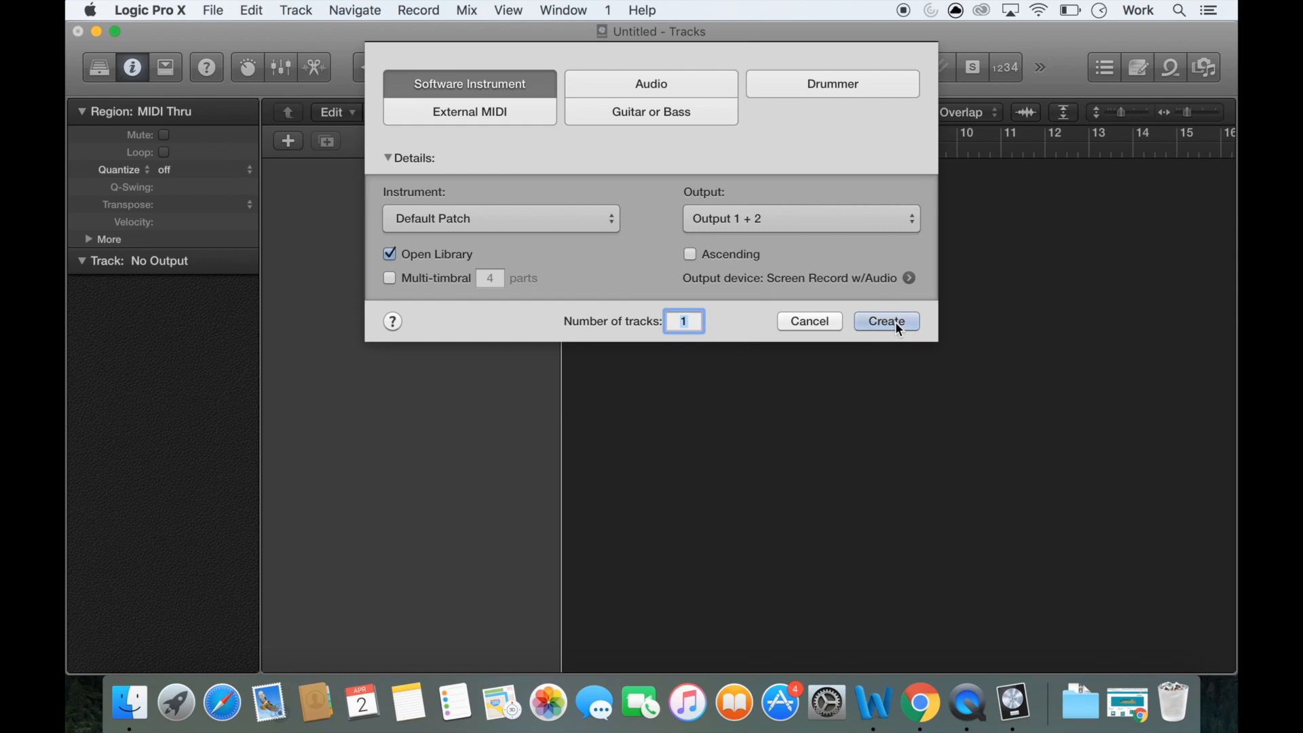
click(886, 321)
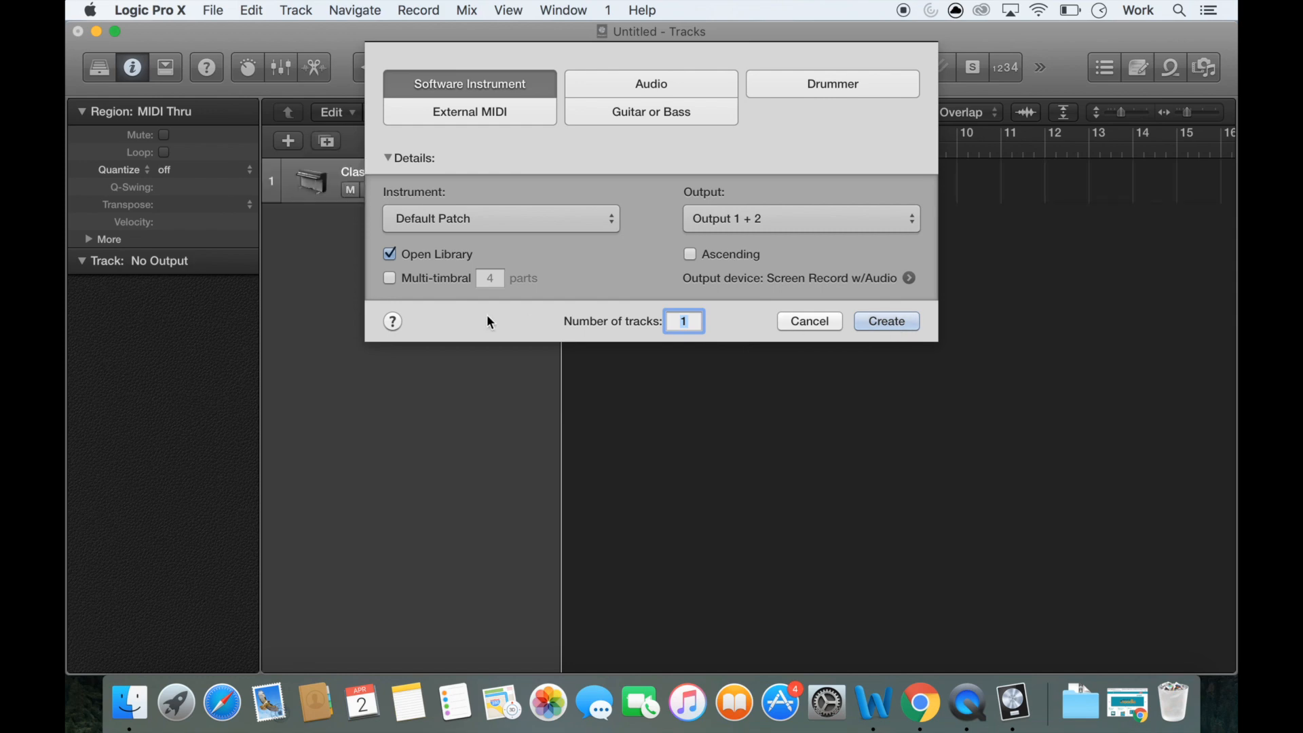
- Confirm the track so Classic Electric Piano loads with its Library panel shown
click(885, 322)
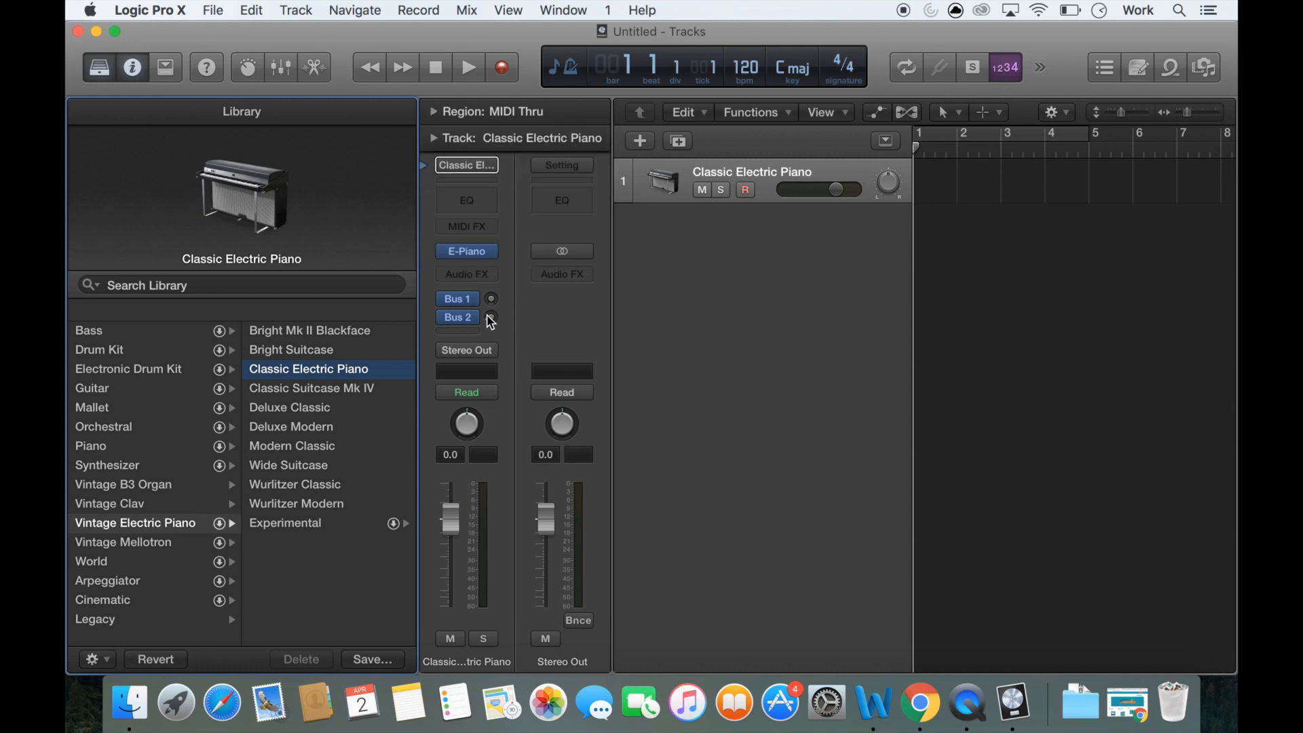
mouse_move(492, 316)
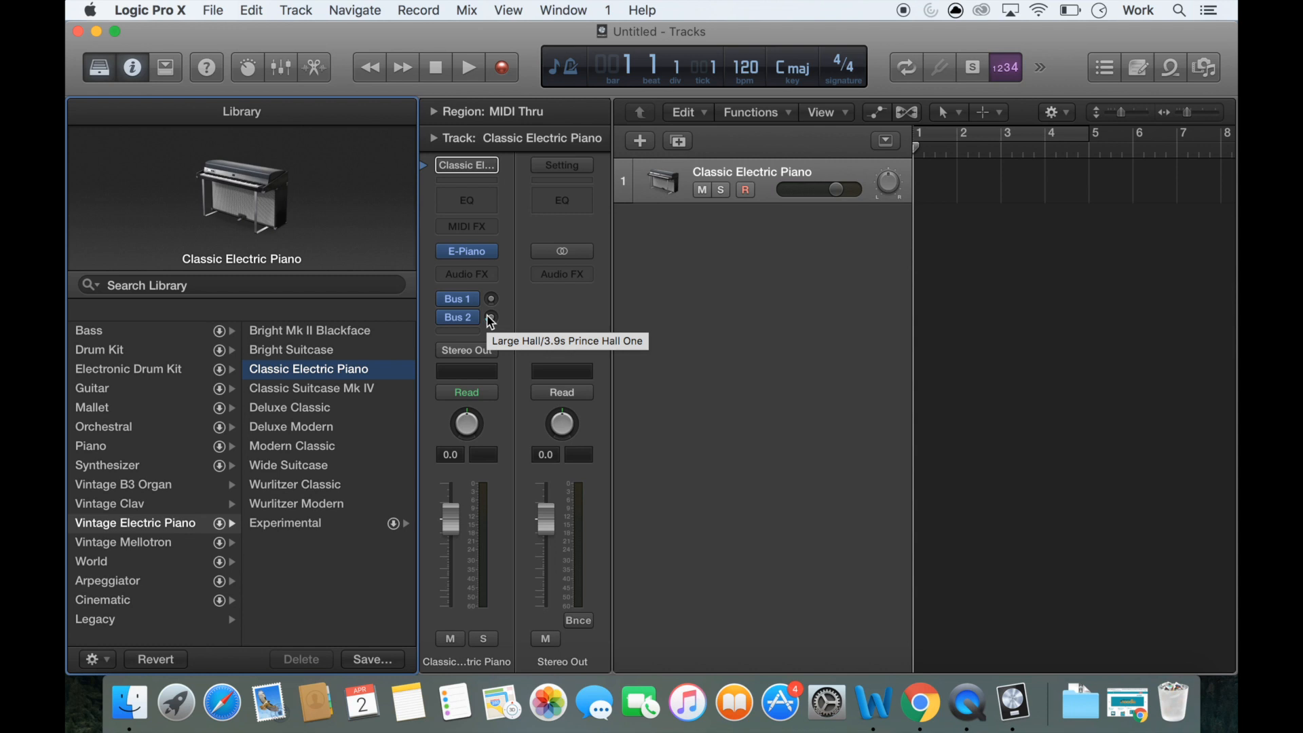
mouse_move(488, 322)
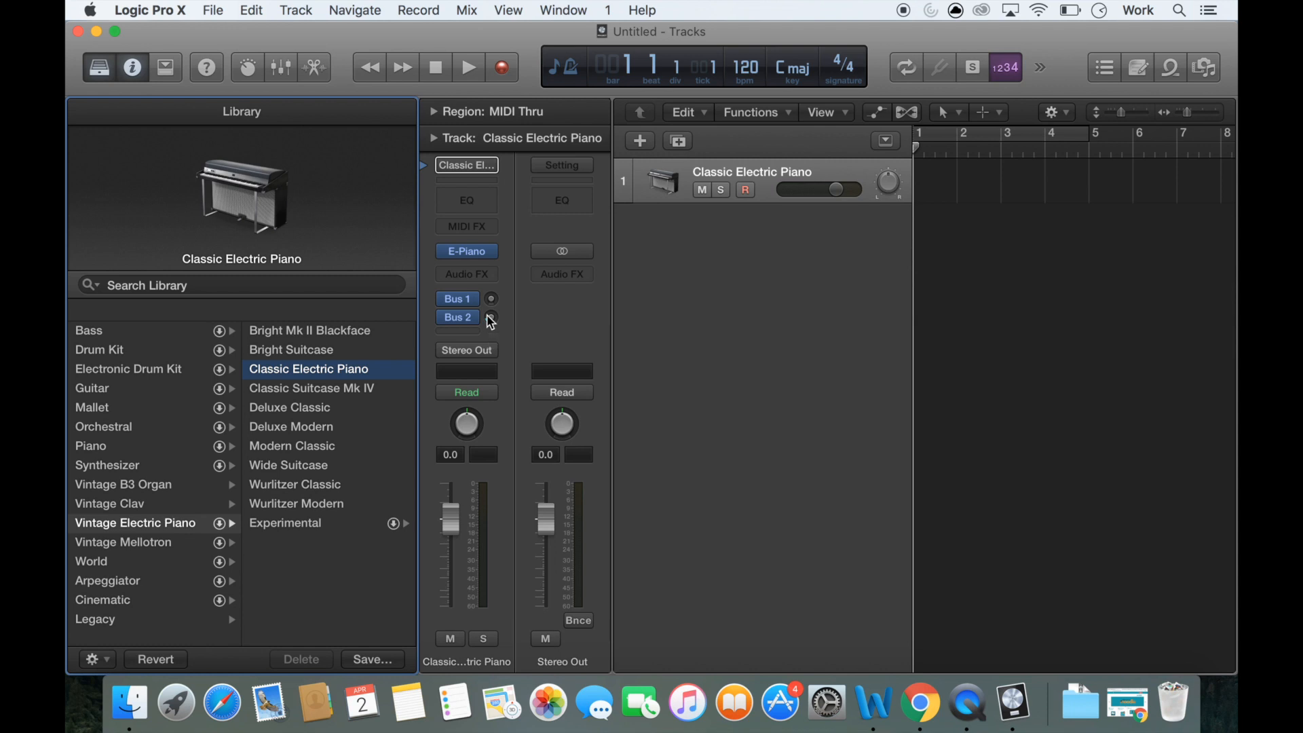
mouse_move(338, 213)
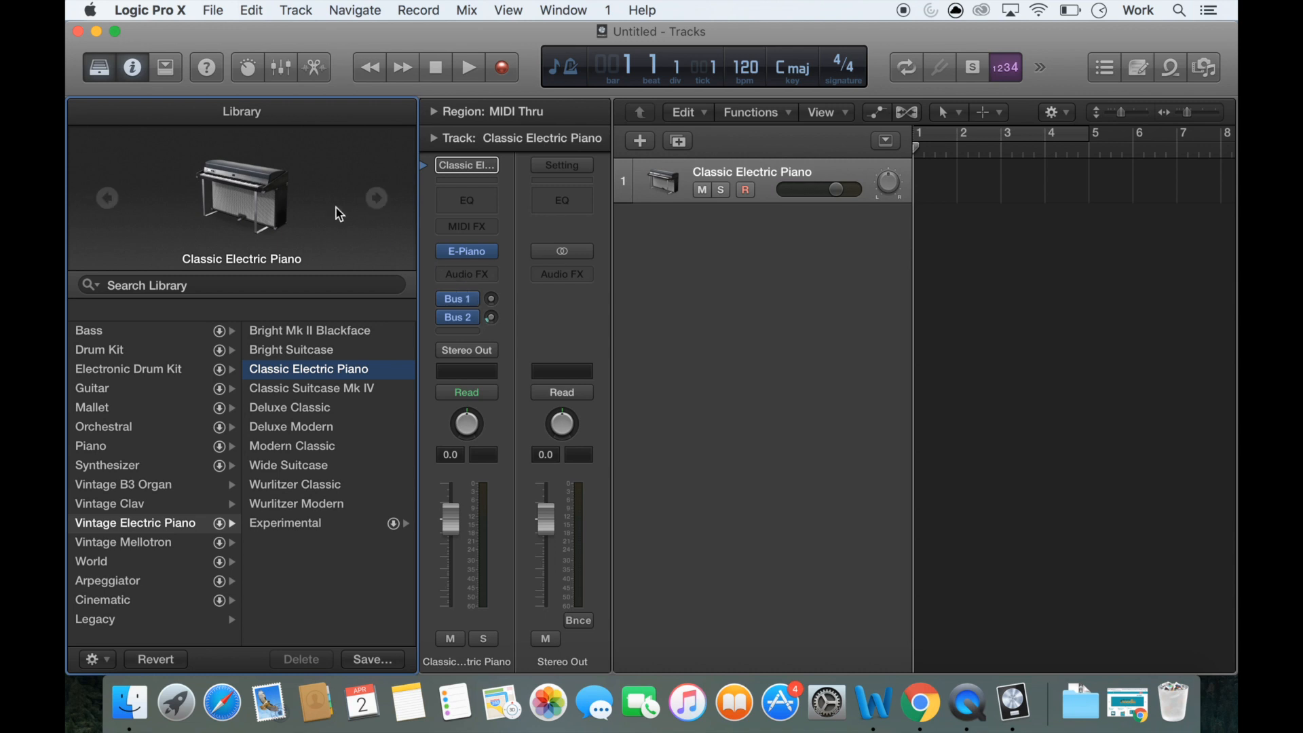
click(150, 9)
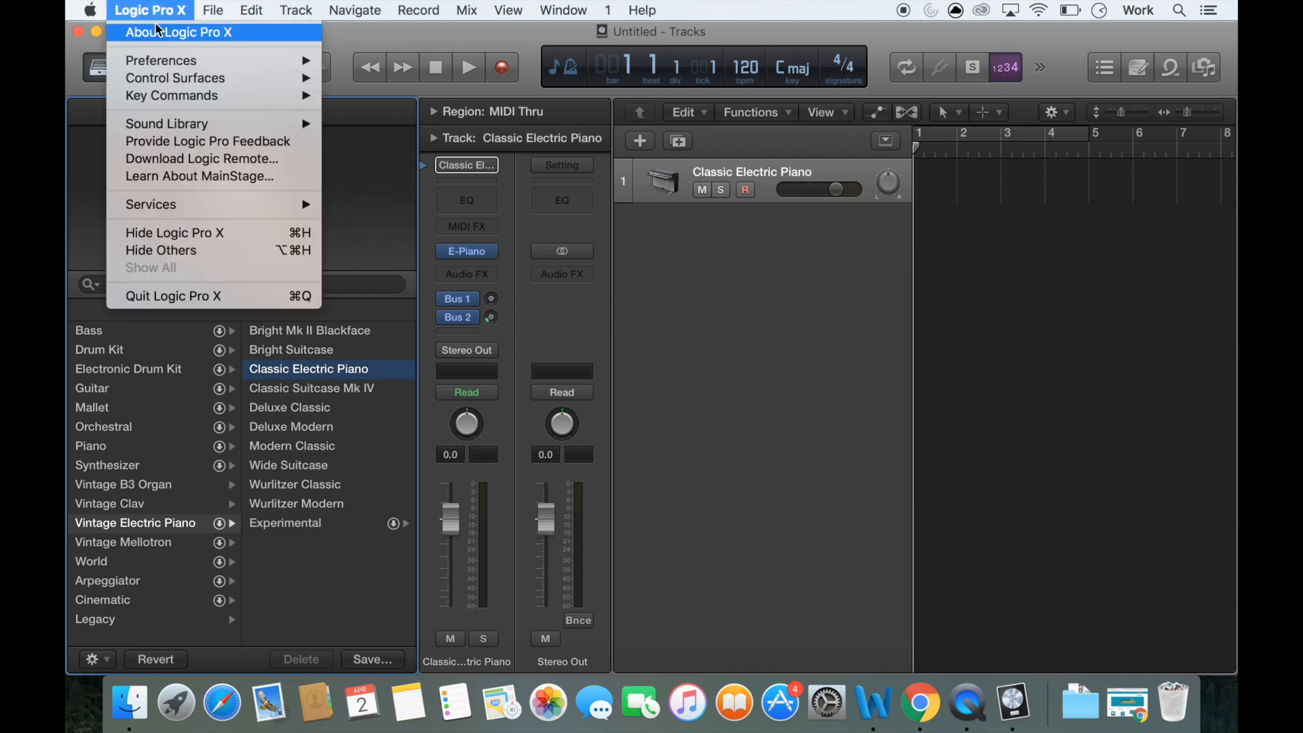
mouse_move(161, 60)
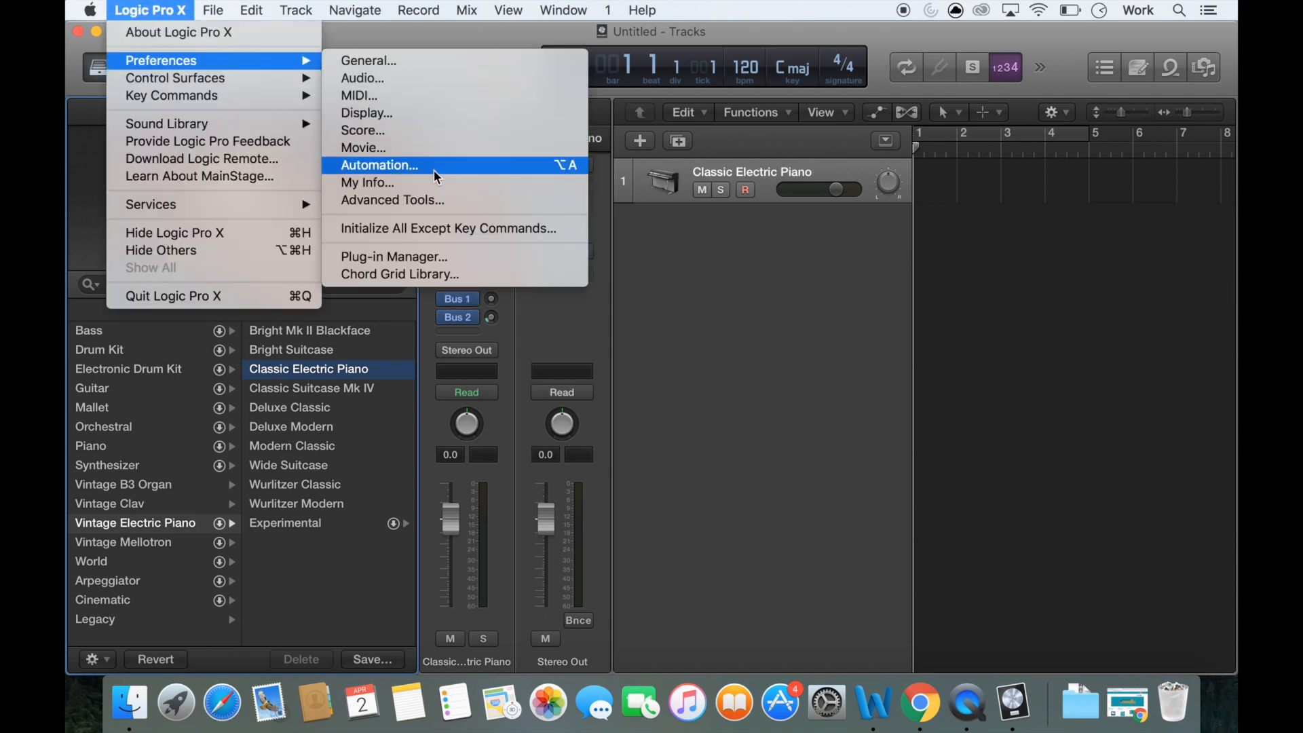
click(392, 200)
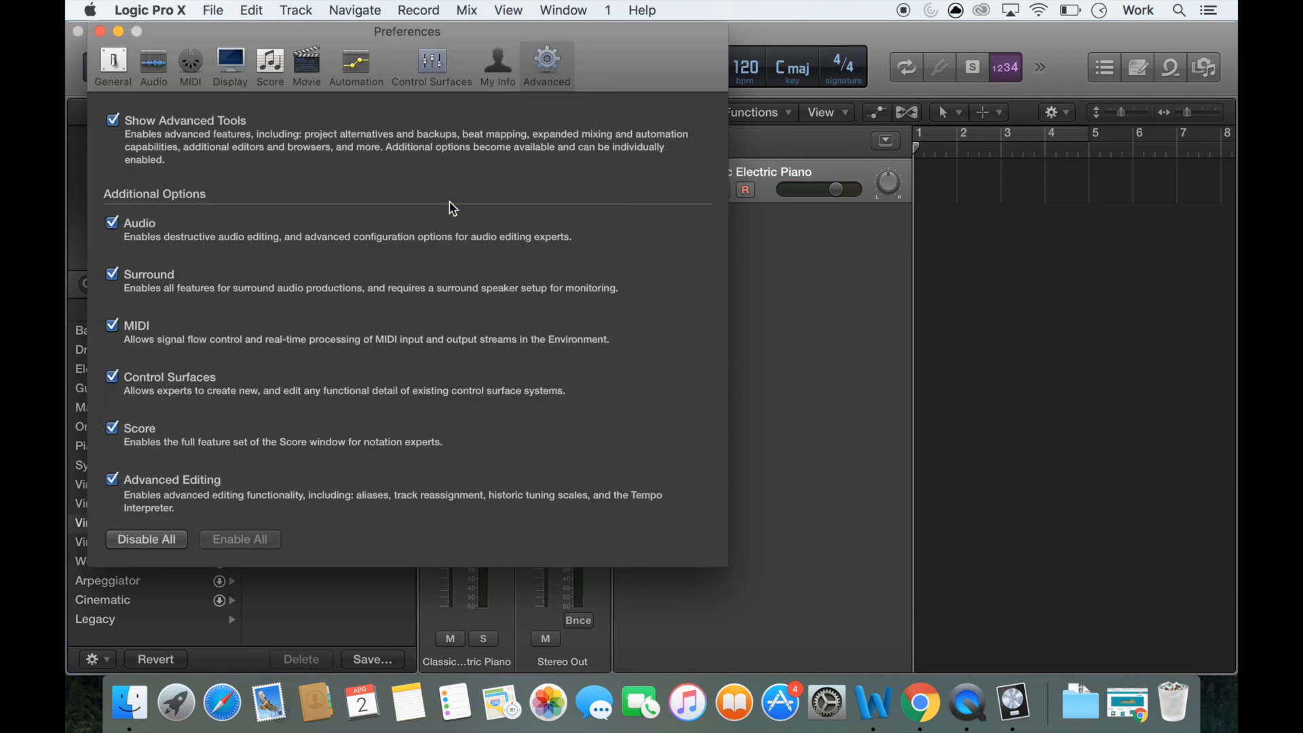
mouse_move(254, 172)
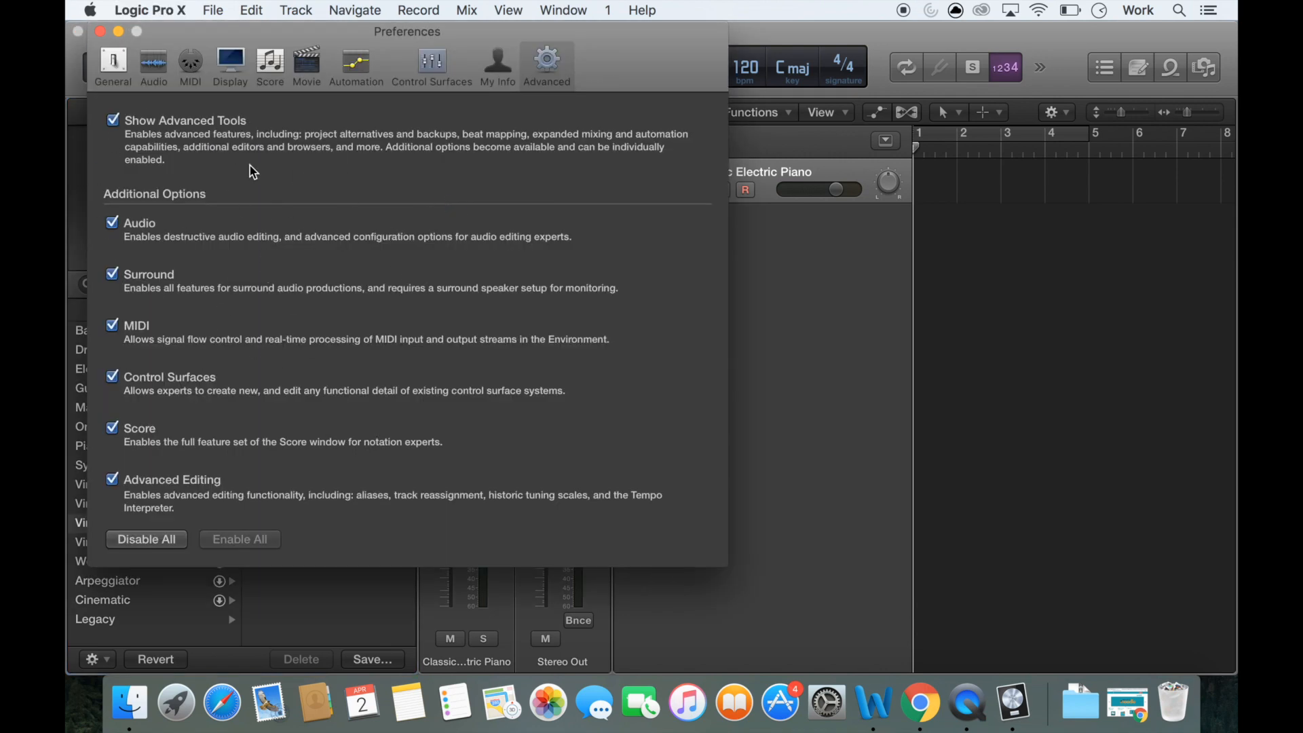
mouse_move(370, 387)
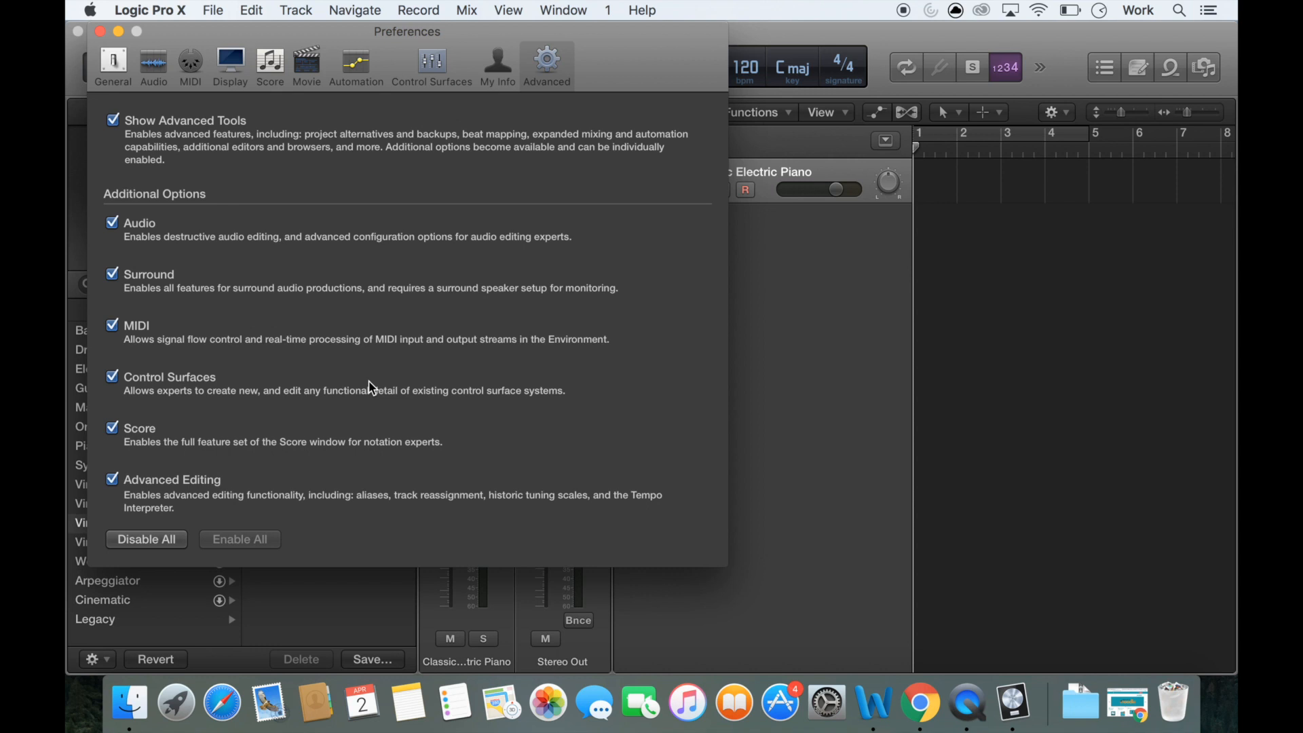
mouse_move(309, 310)
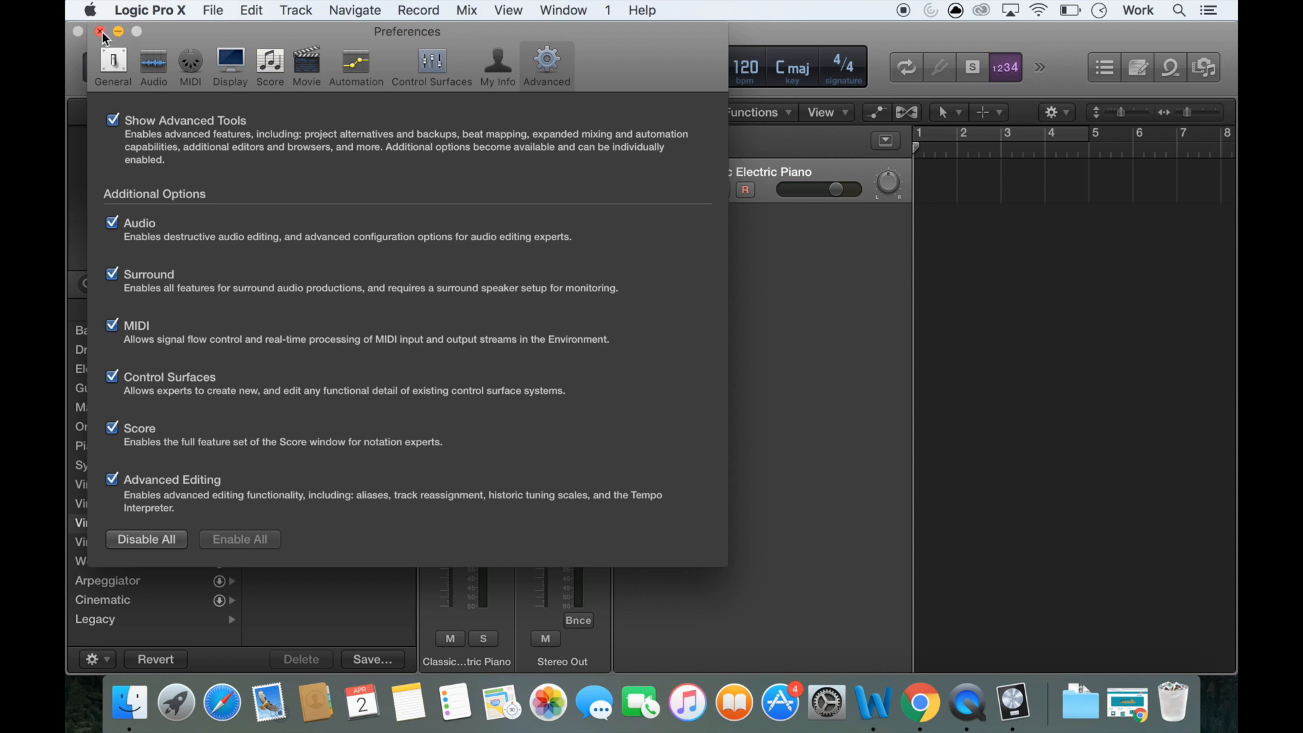
click(99, 31)
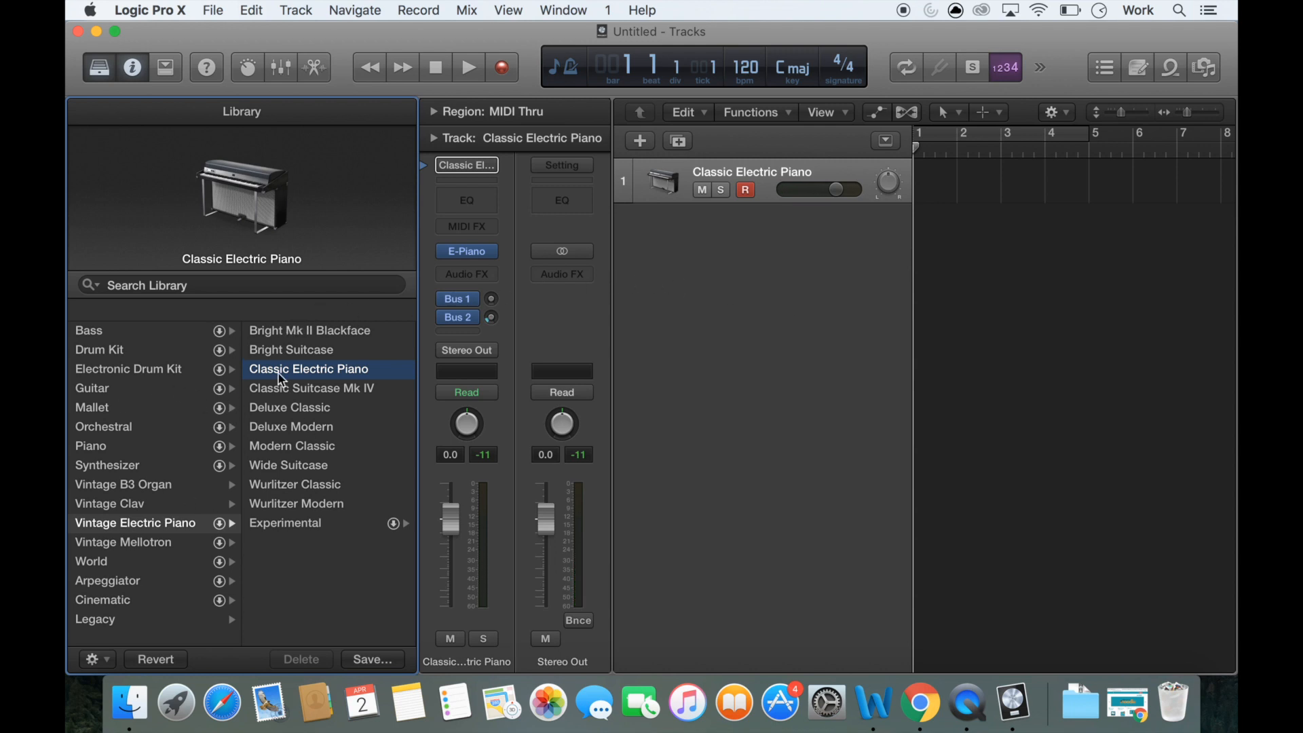
mouse_move(123, 486)
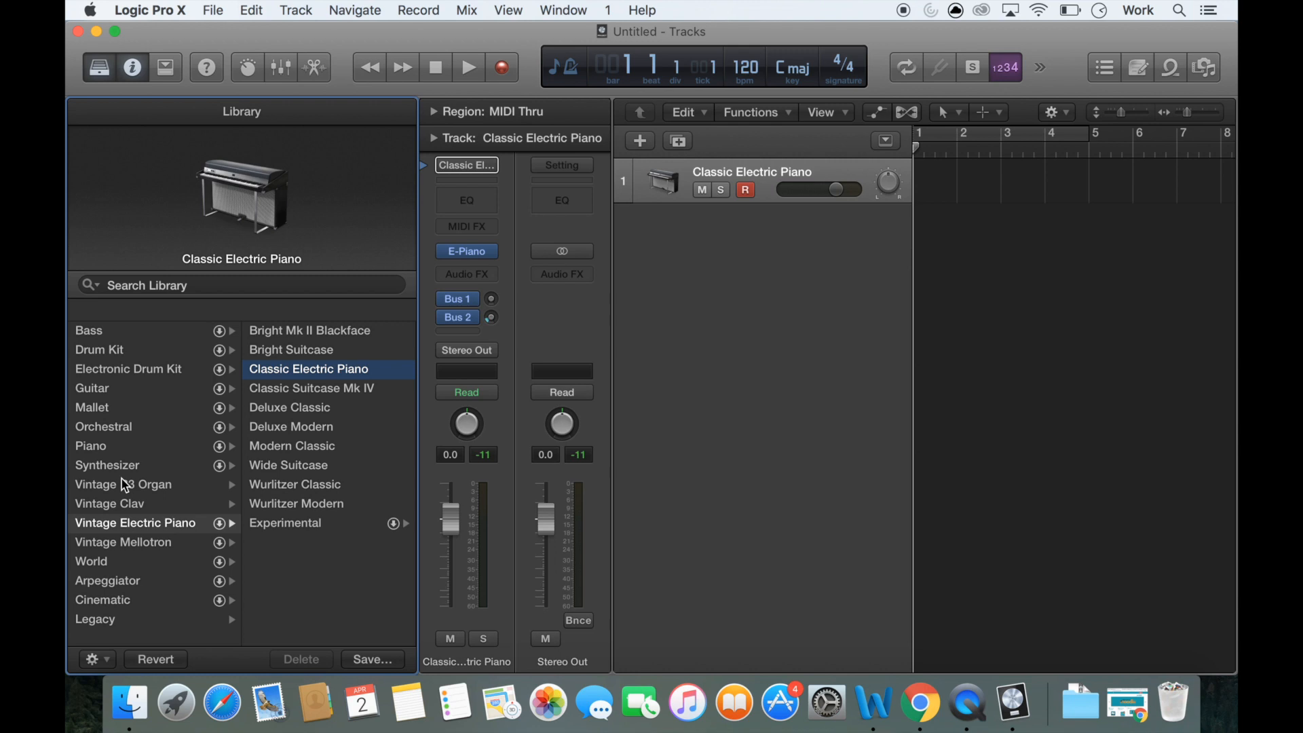
mouse_move(224, 395)
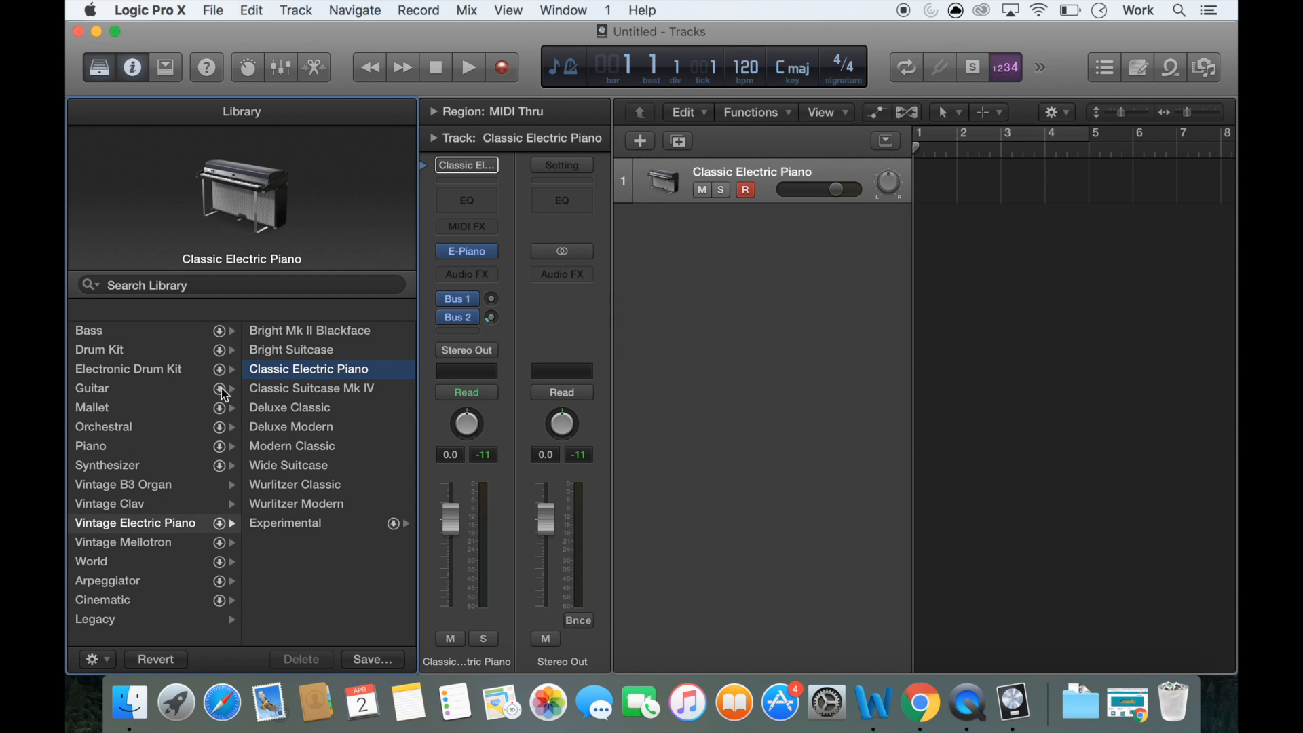
mouse_move(223, 425)
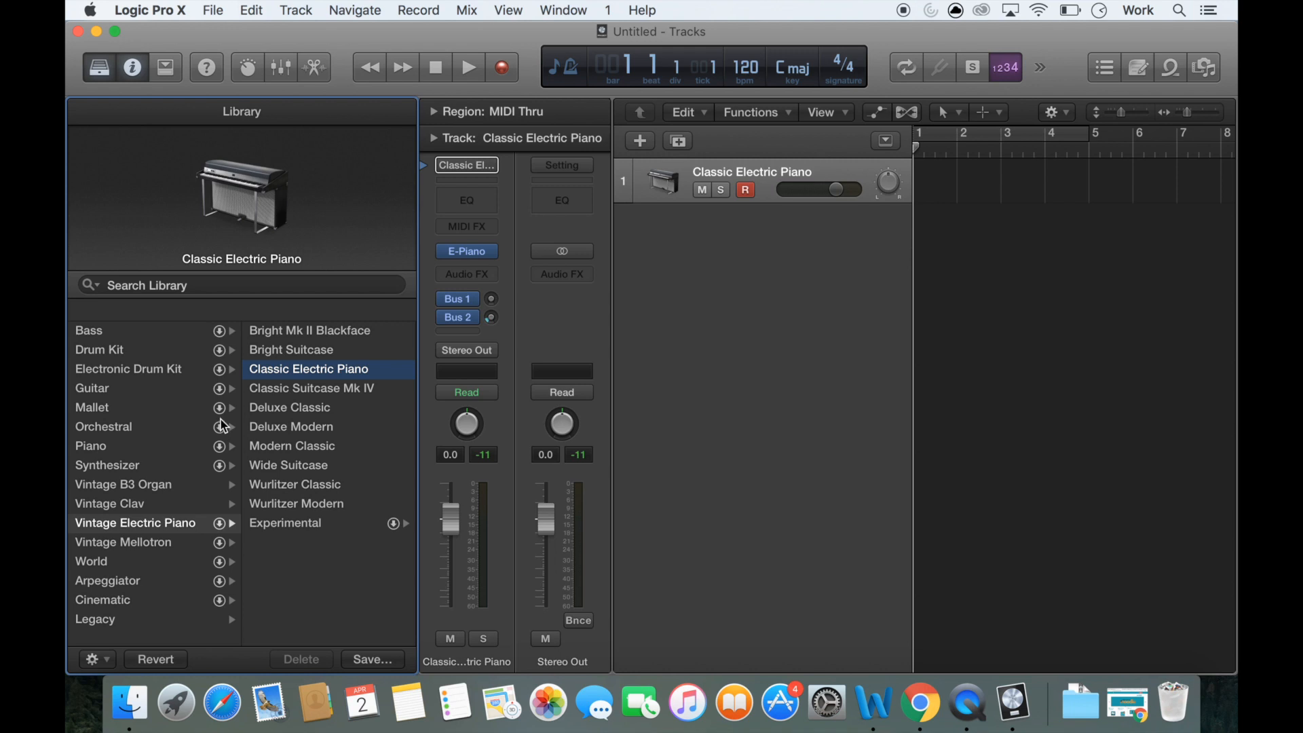
mouse_move(184, 419)
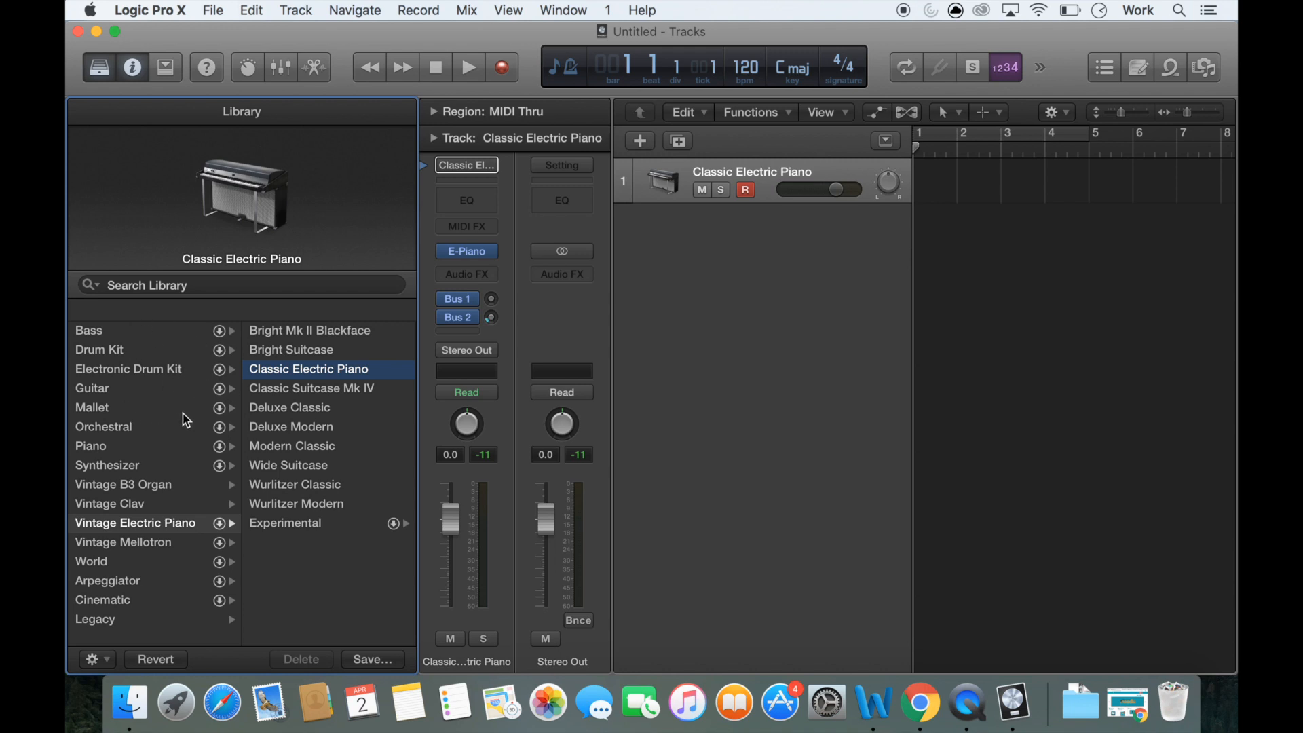
mouse_move(161, 420)
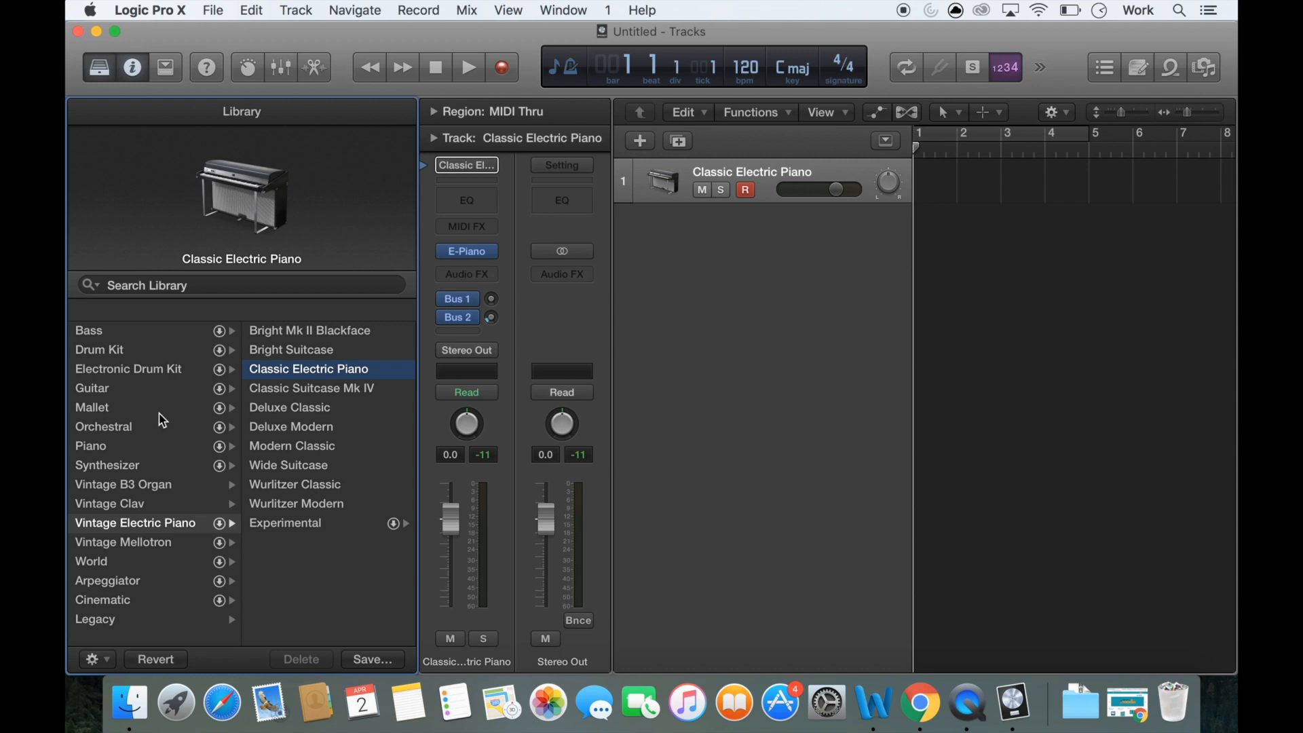
- Load the Steinway Grand Piano patch from the Piano category and hide the Library
click(91, 445)
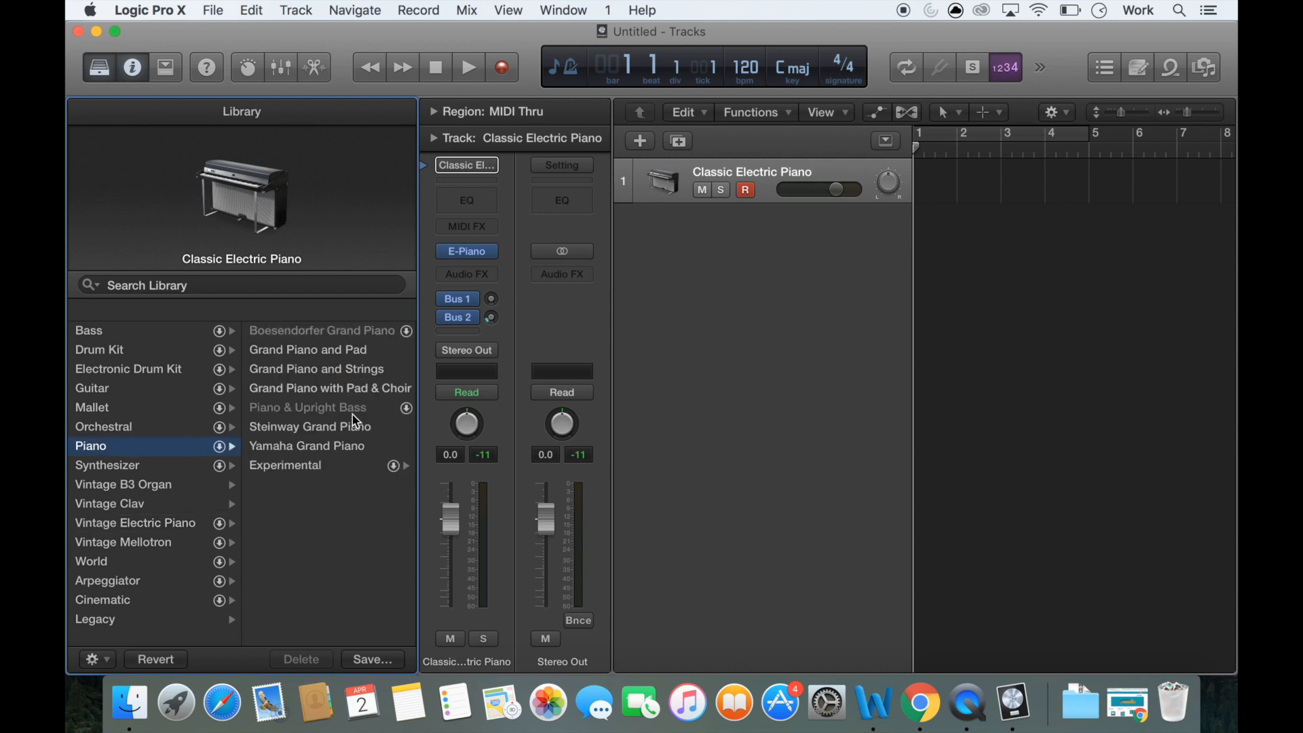
click(309, 427)
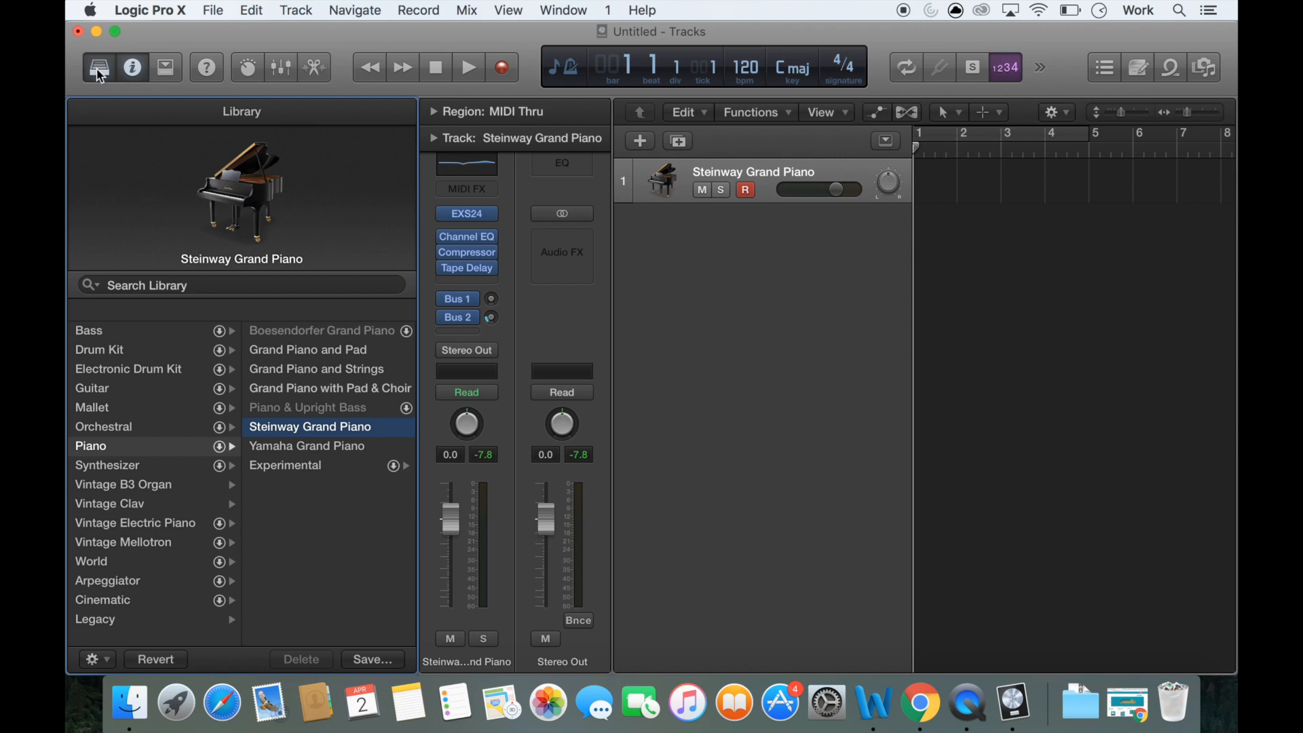
mouse_move(98, 68)
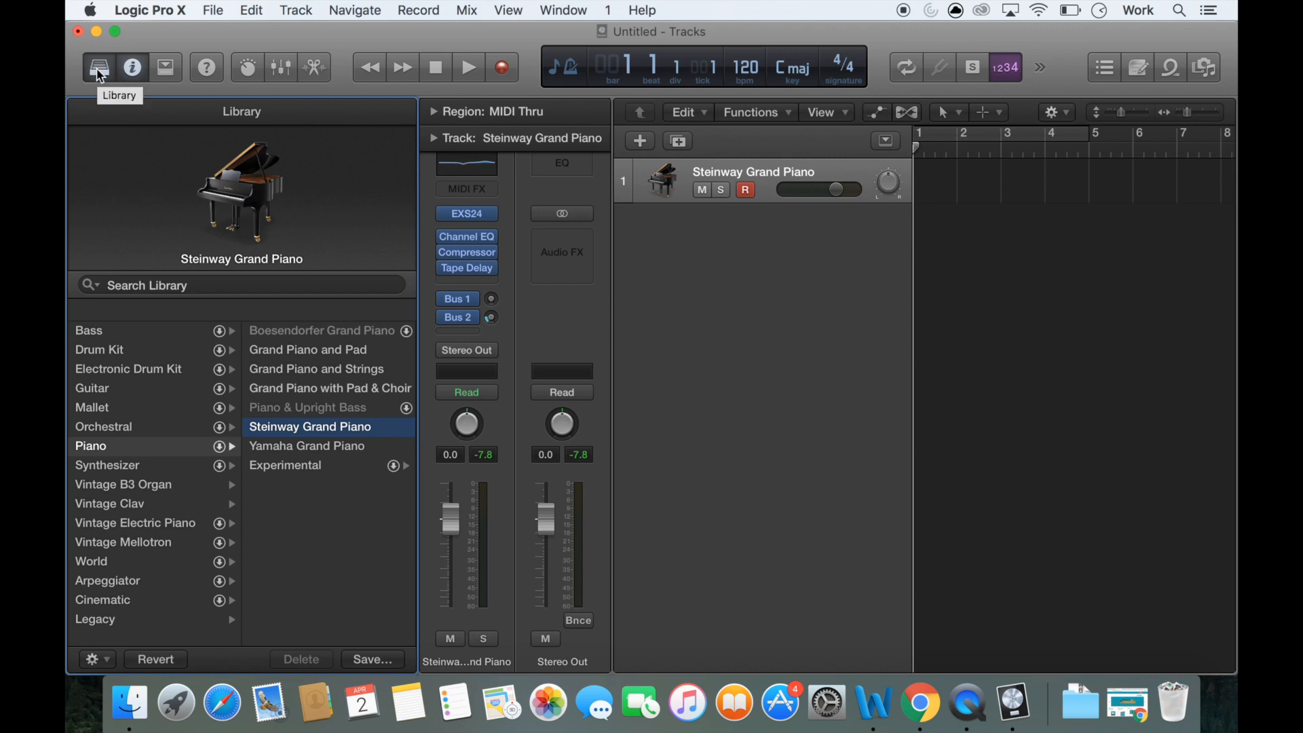
click(98, 68)
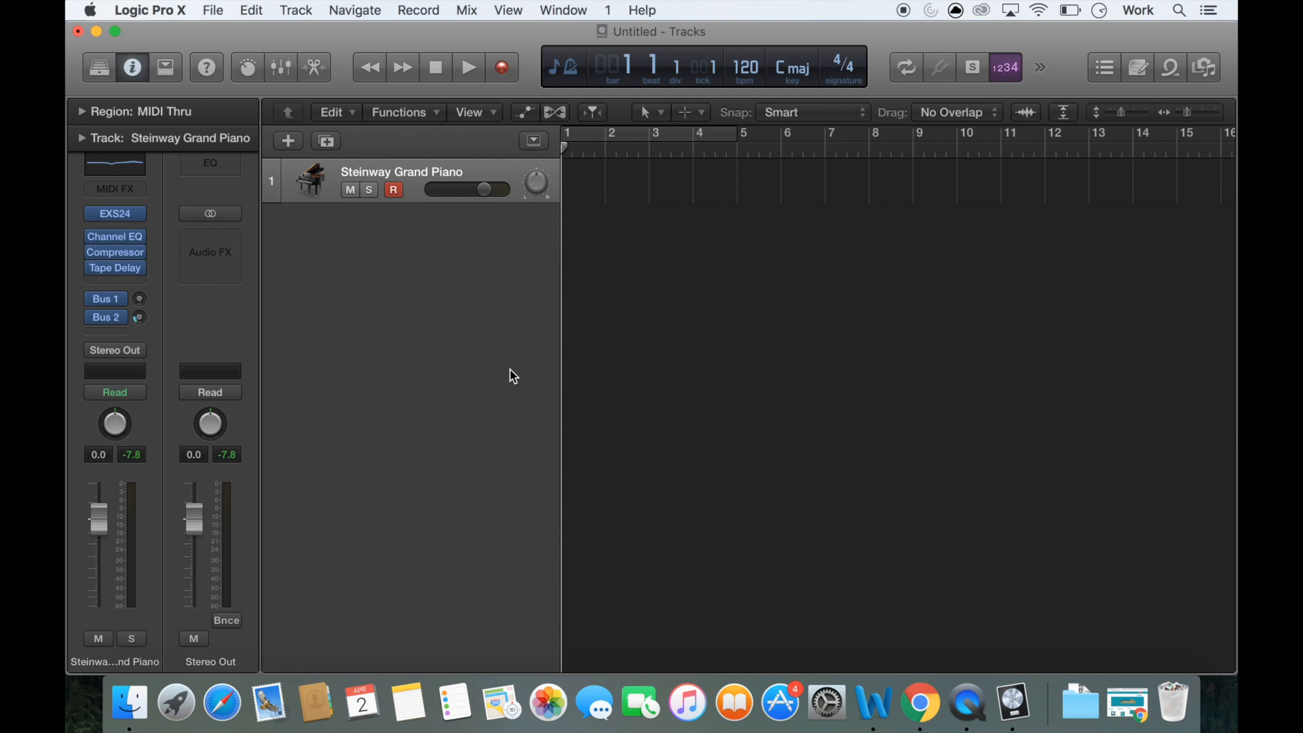
mouse_move(503, 80)
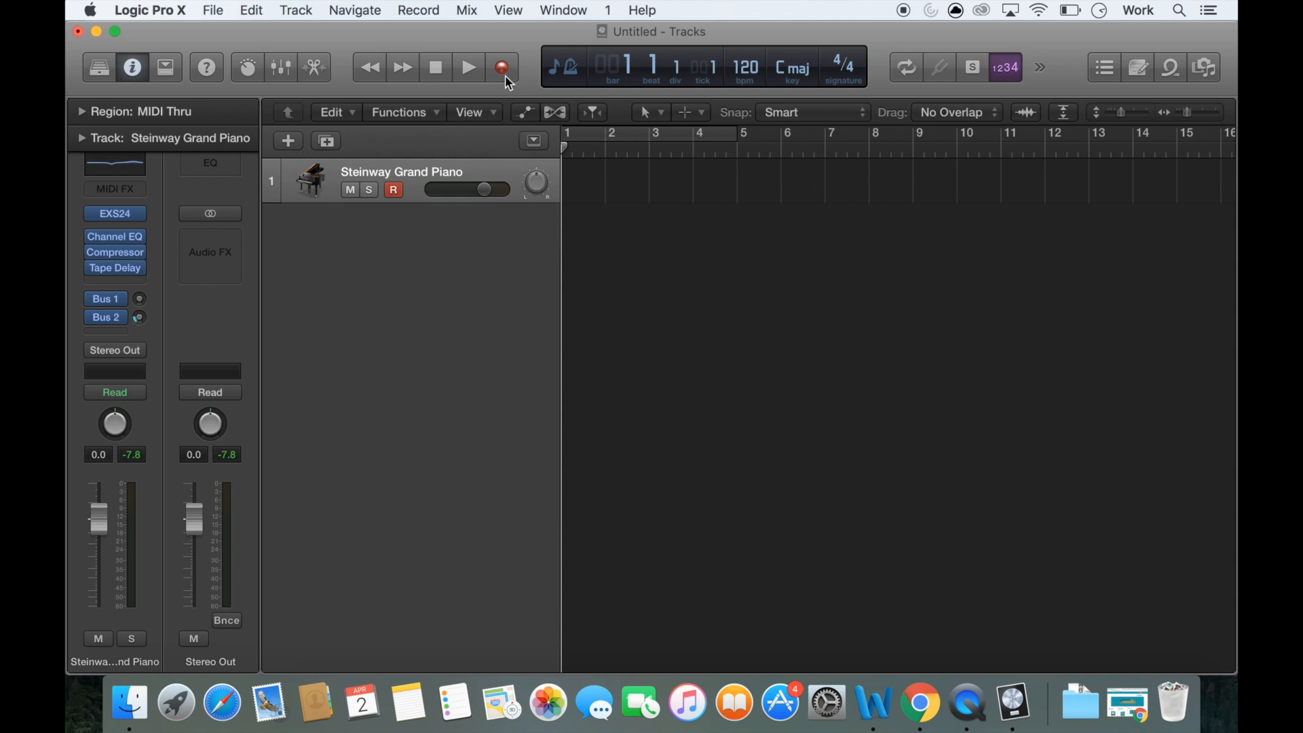
mouse_move(503, 68)
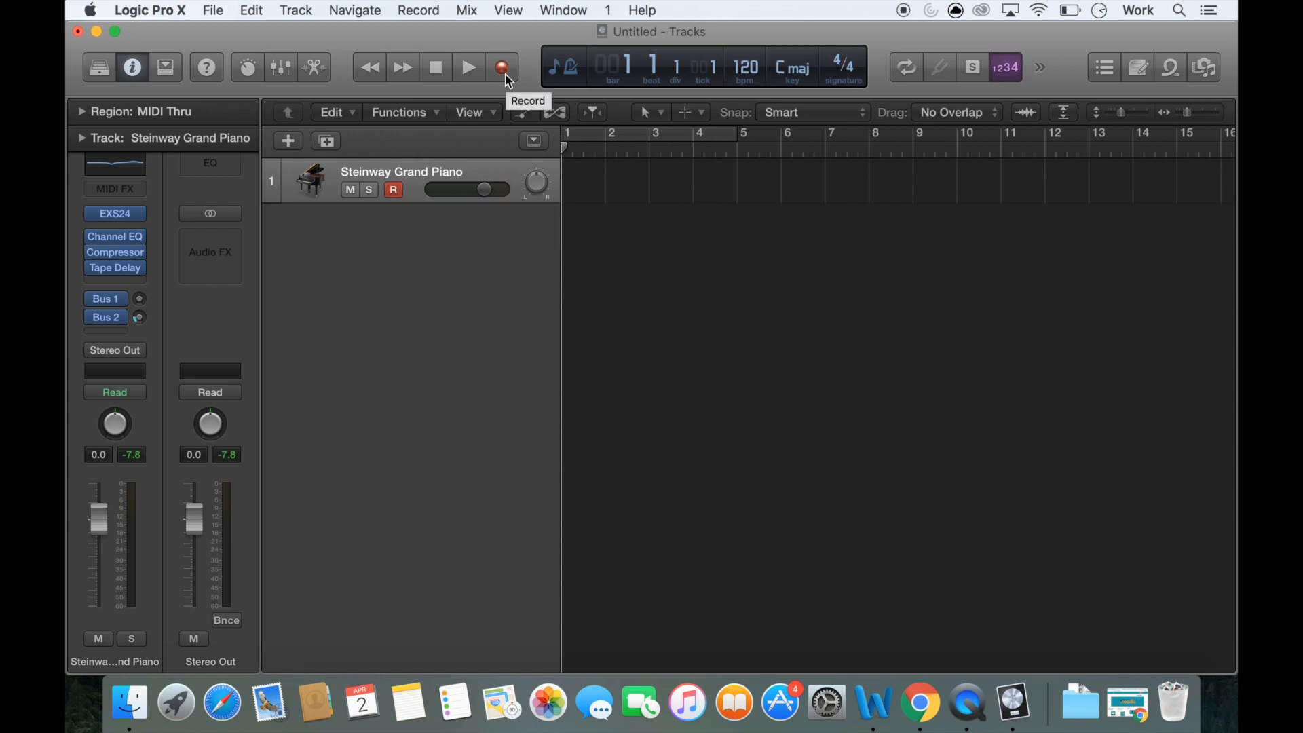
click(467, 68)
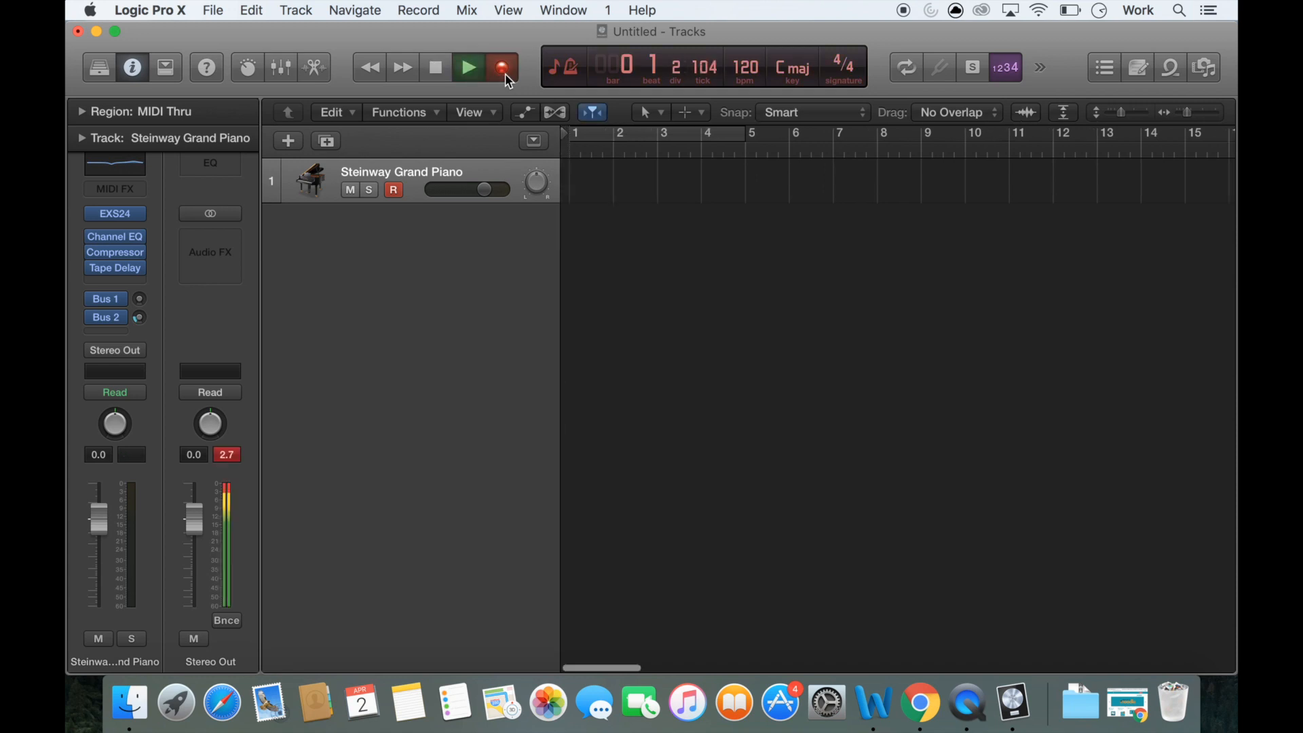
click(467, 68)
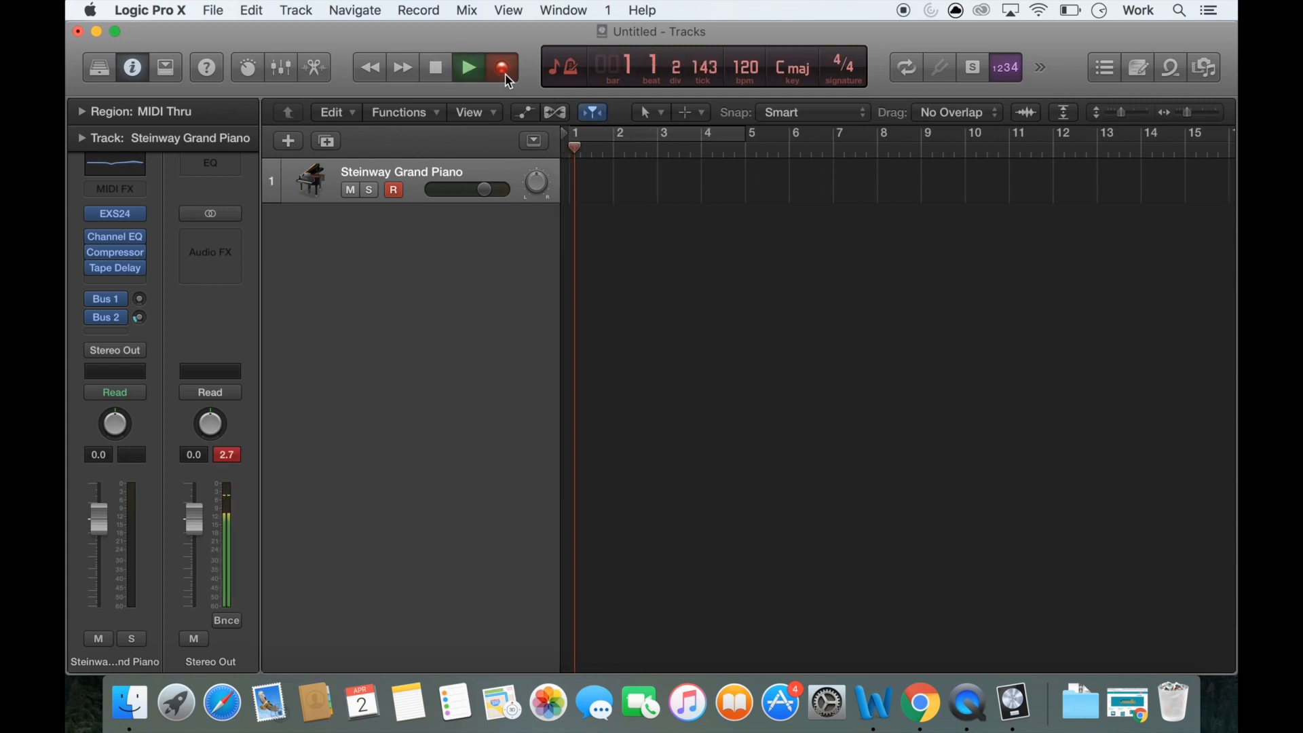
click(468, 68)
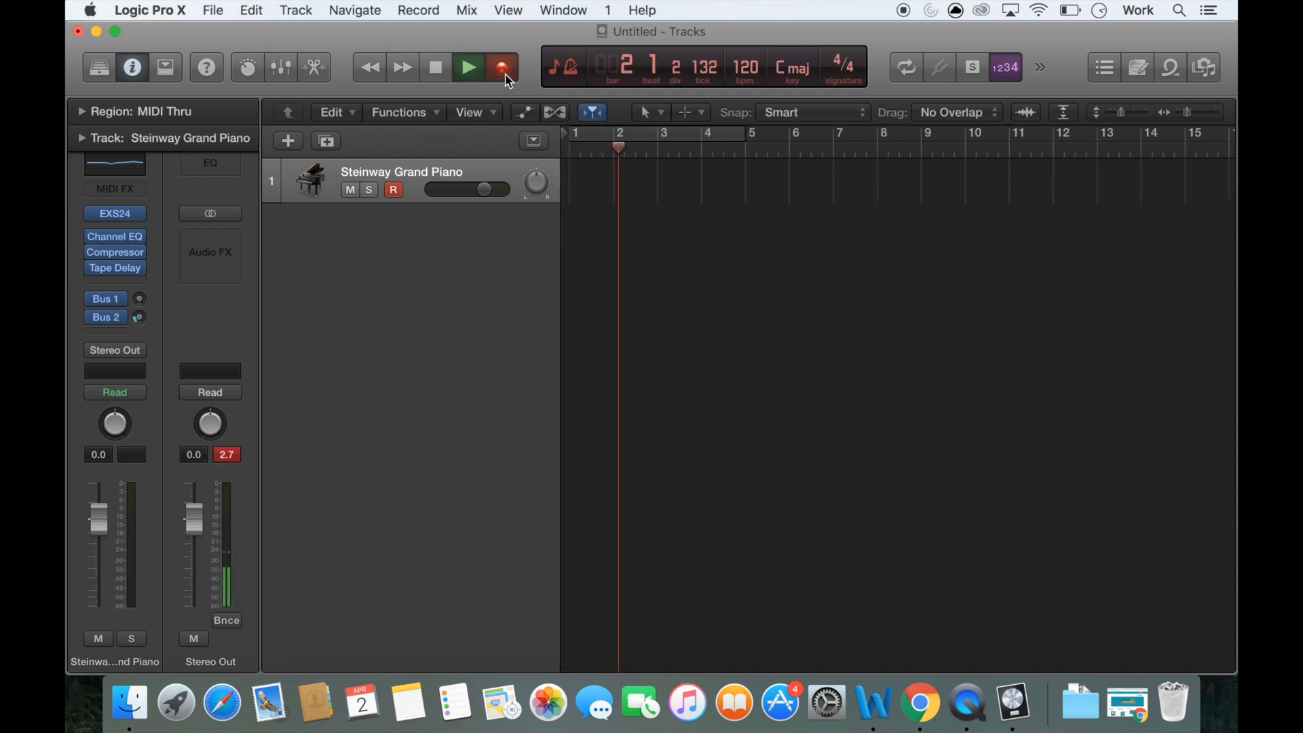
click(434, 68)
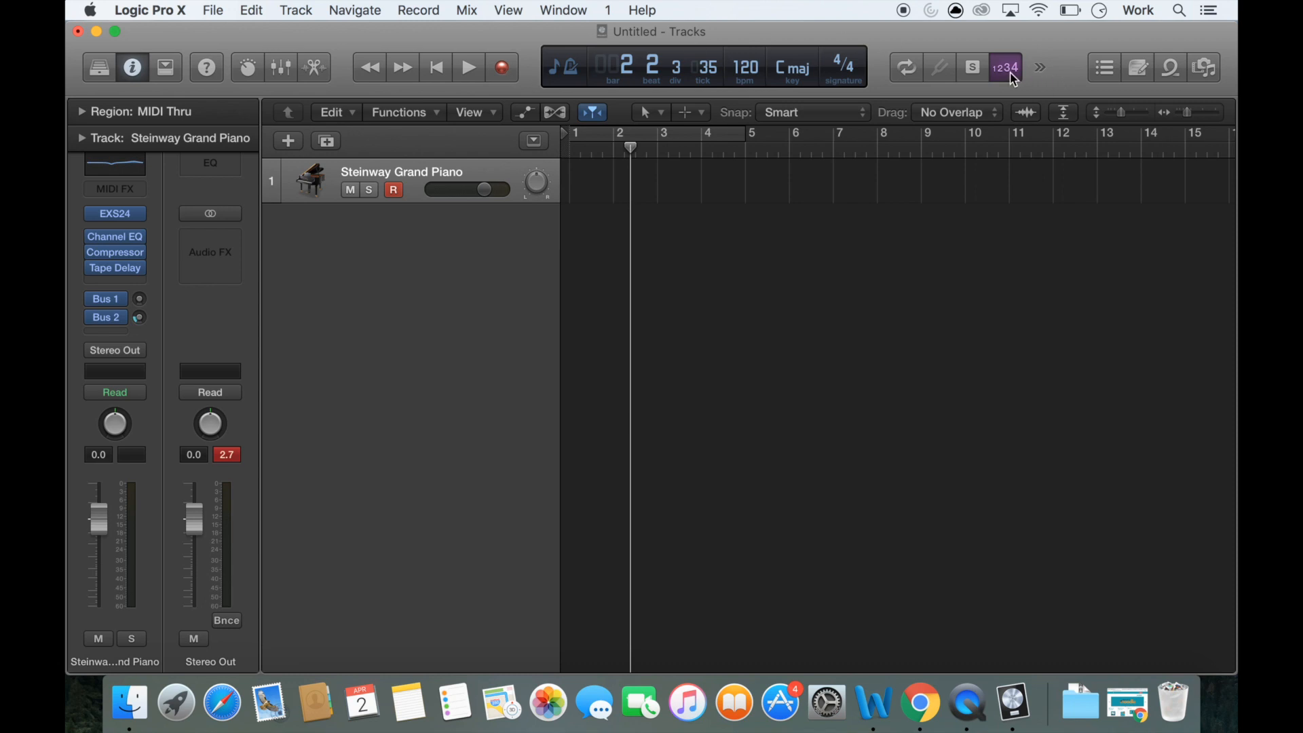
mouse_move(1006, 68)
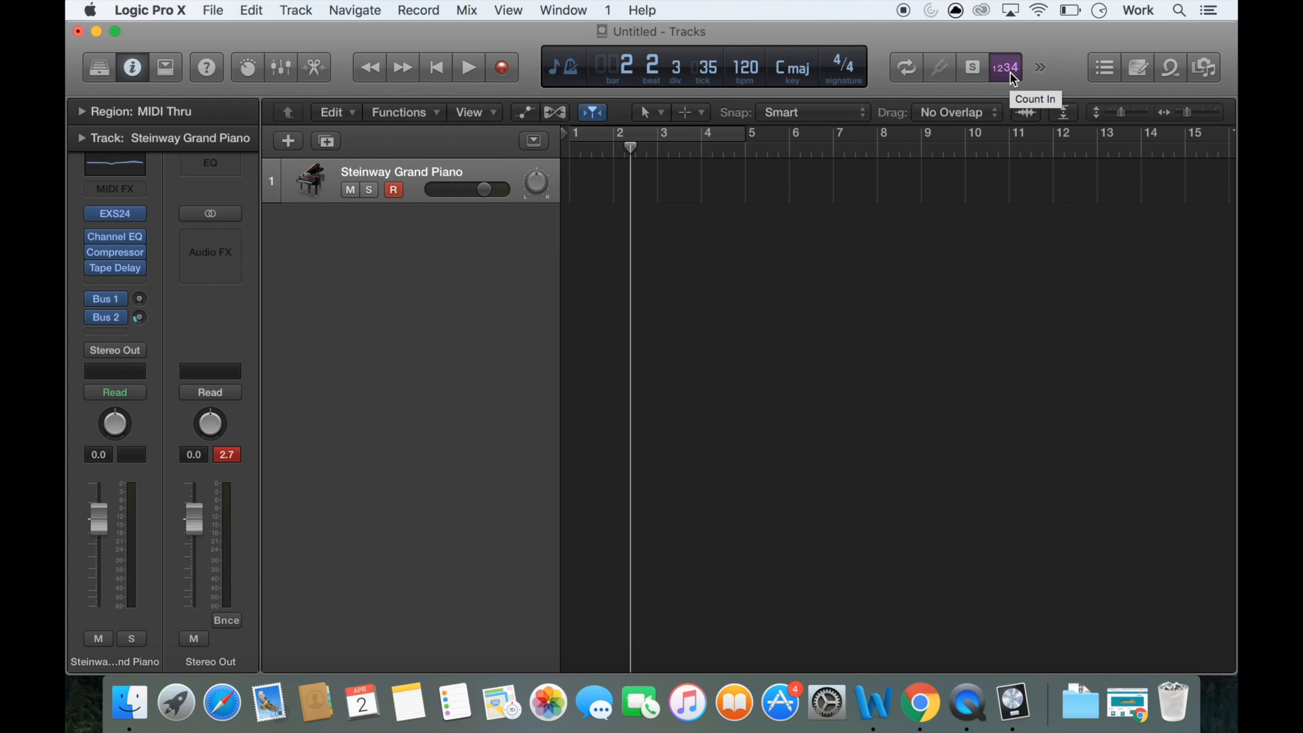
- Disable Count In, then run a recording pass to bar 5 and stop, leaving the track empty
click(1004, 68)
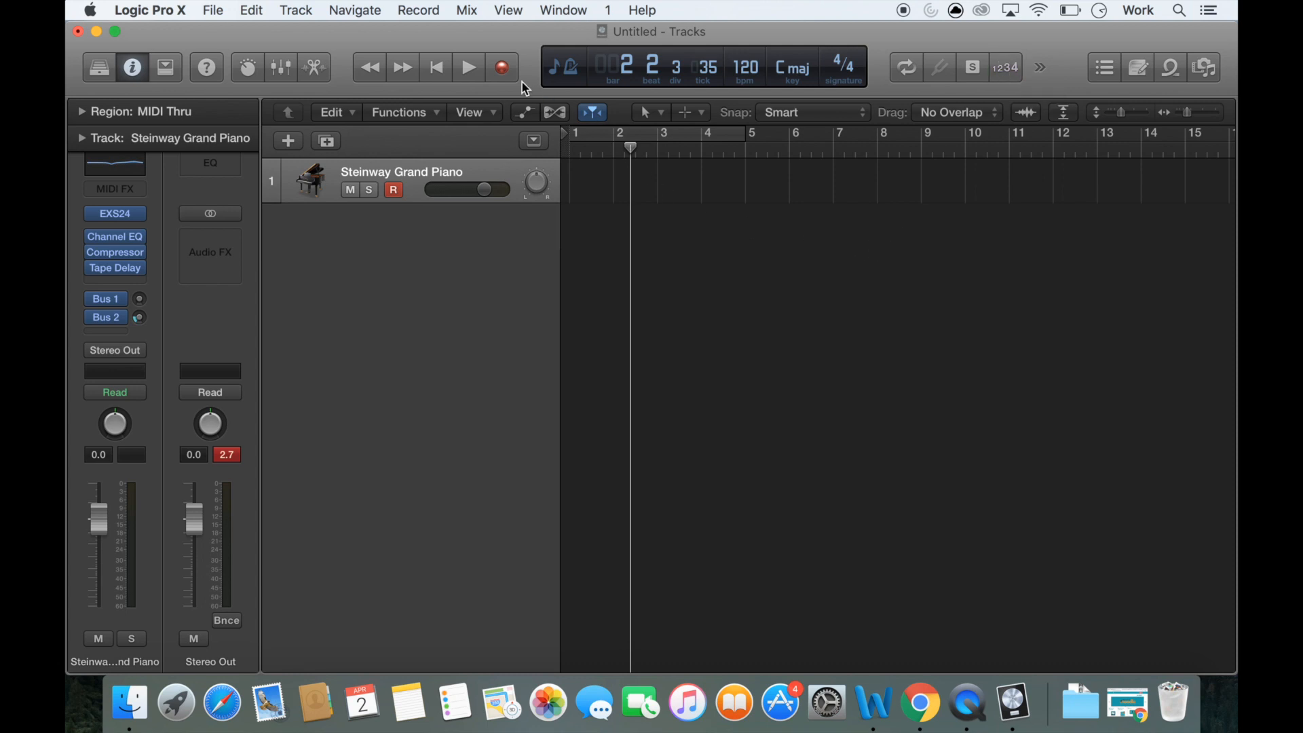
click(469, 68)
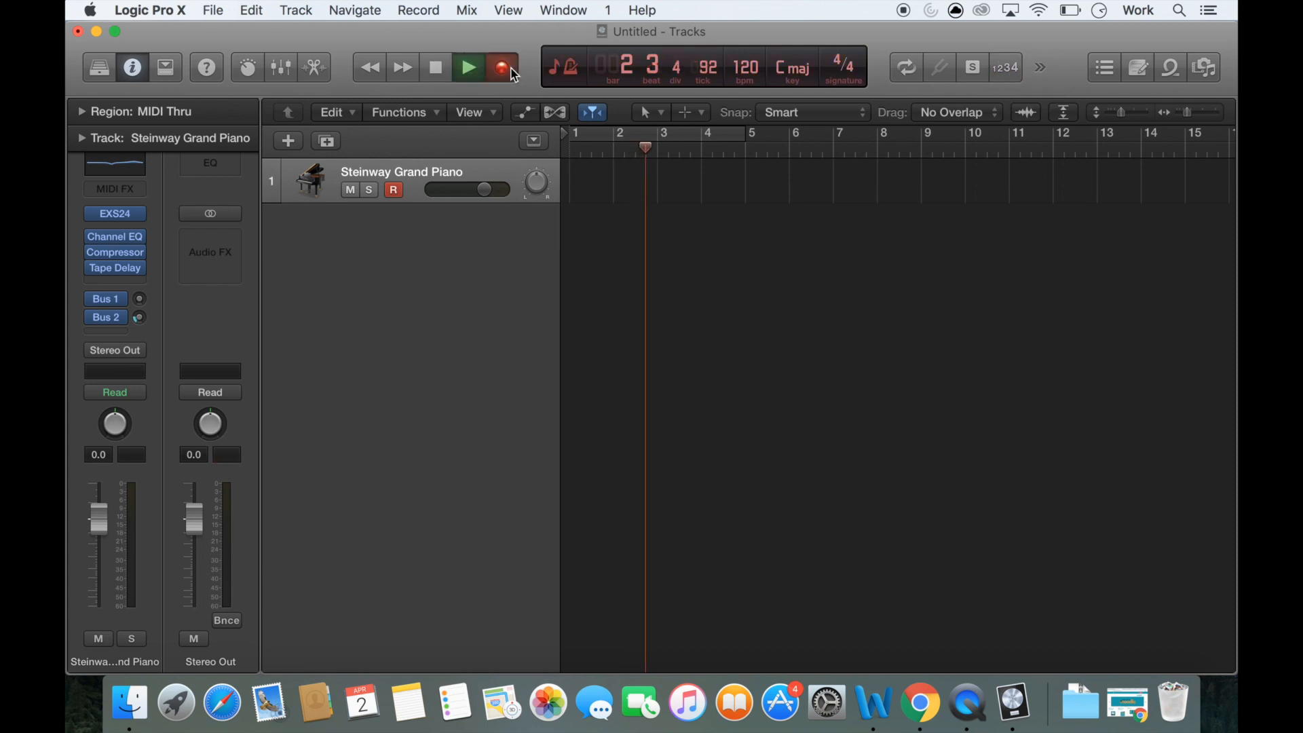
click(467, 68)
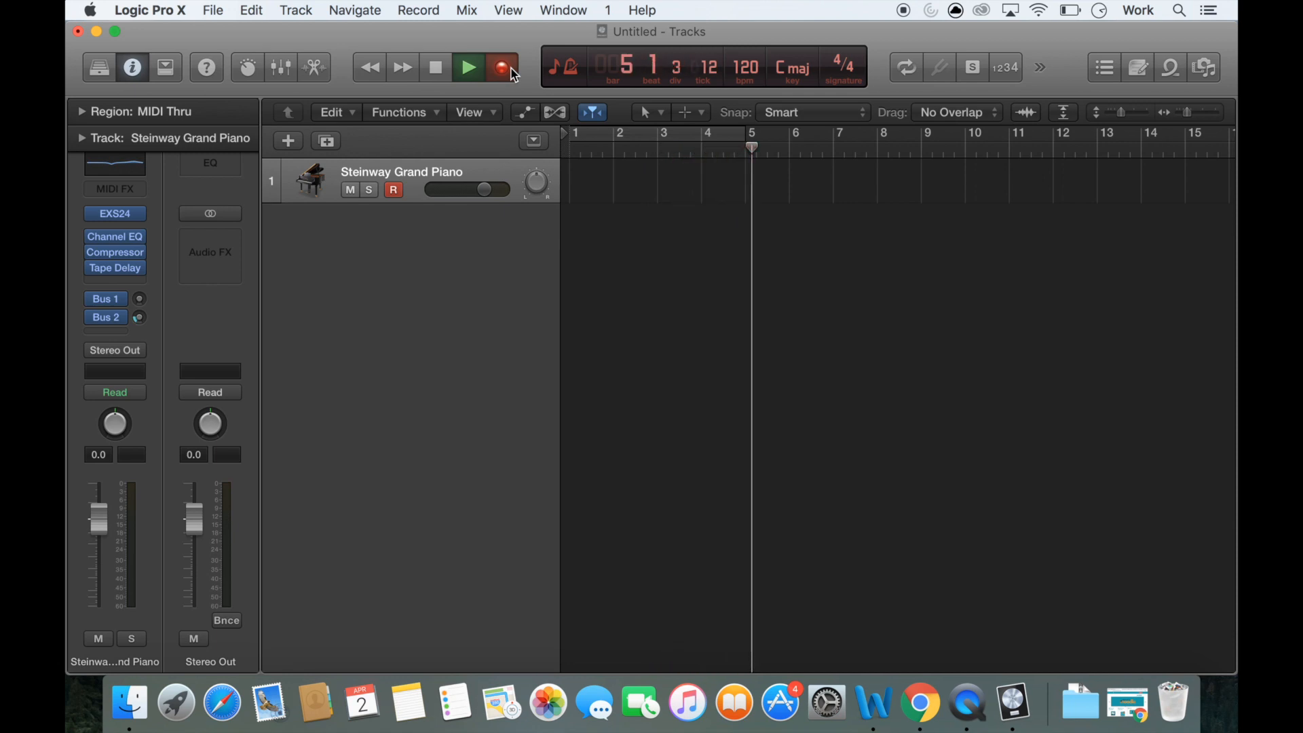
click(435, 67)
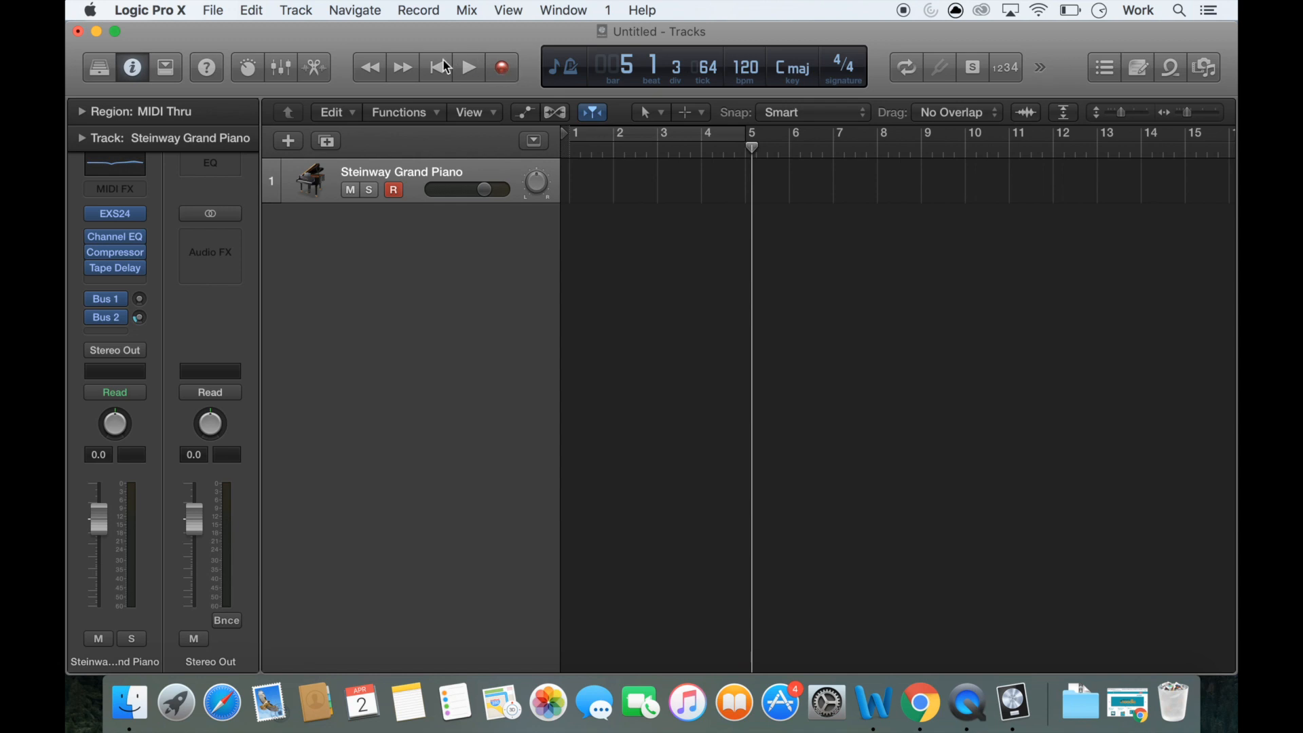
mouse_move(447, 76)
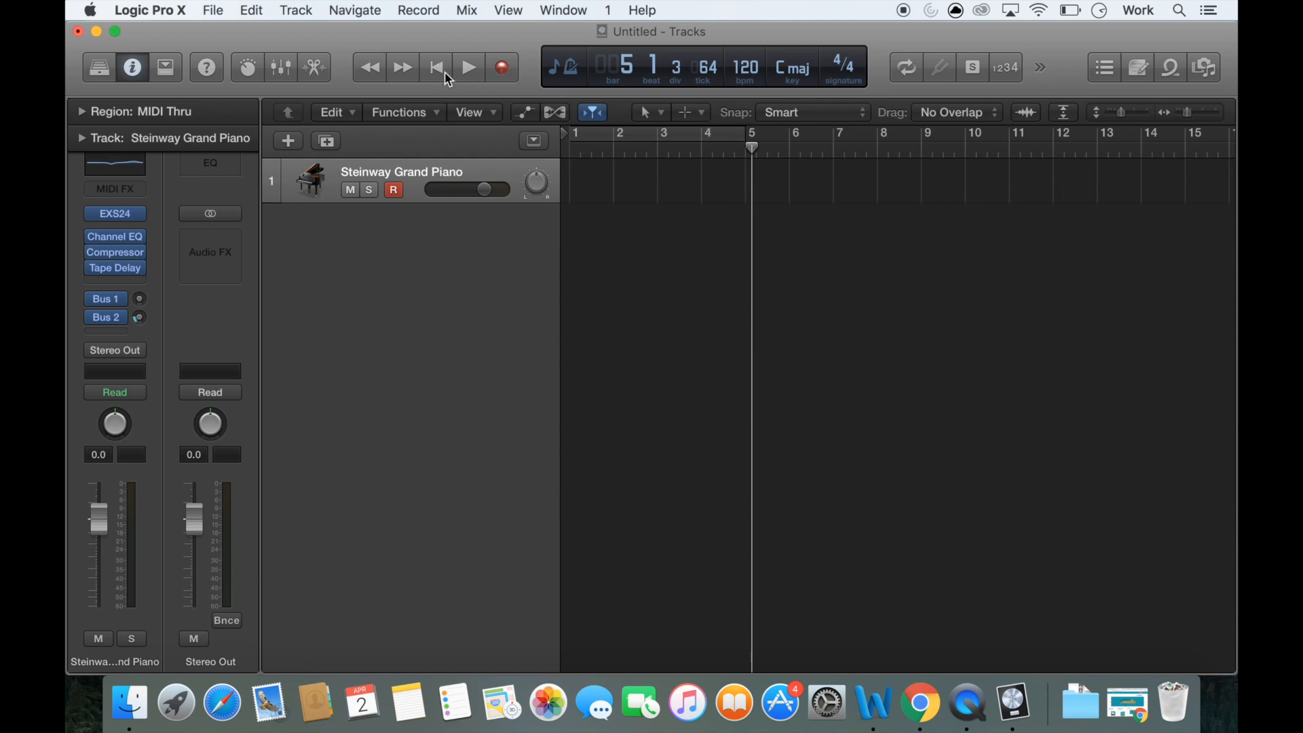
- From the song start, record played MIDI notes onto the piano track across bars 2–4
click(436, 67)
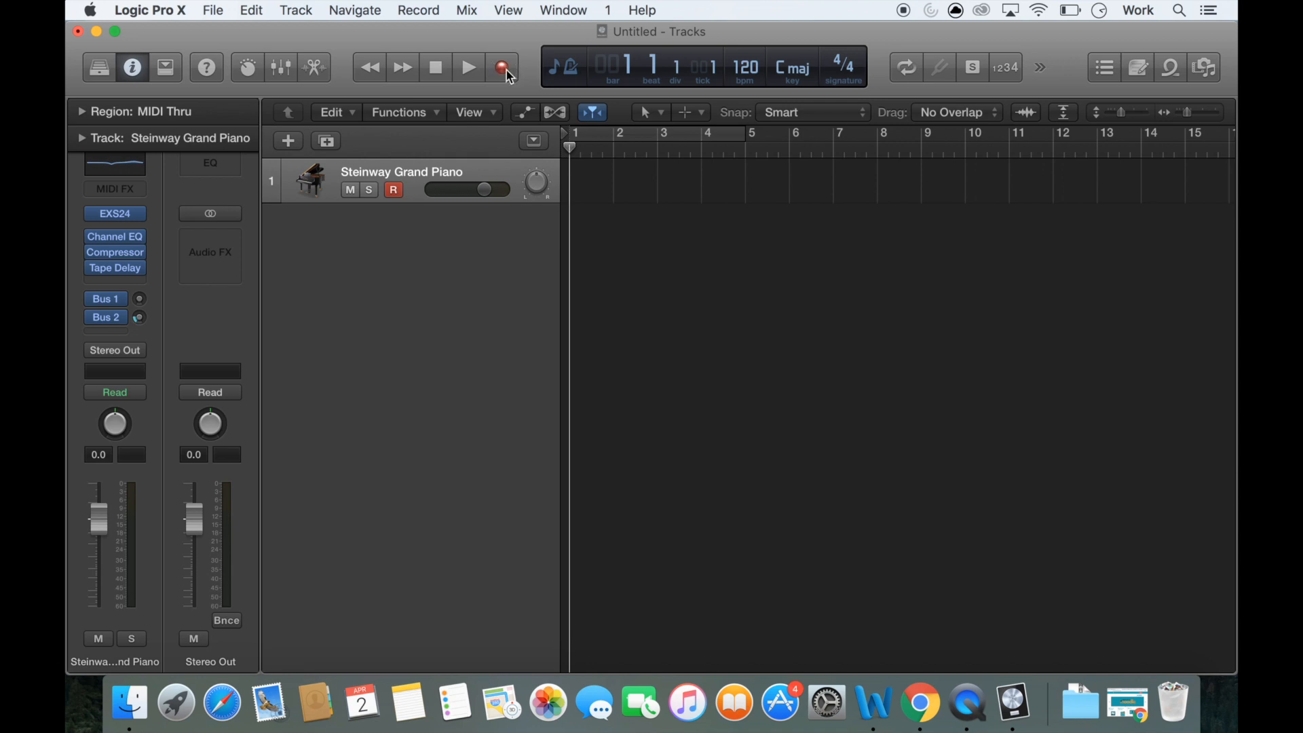
click(467, 68)
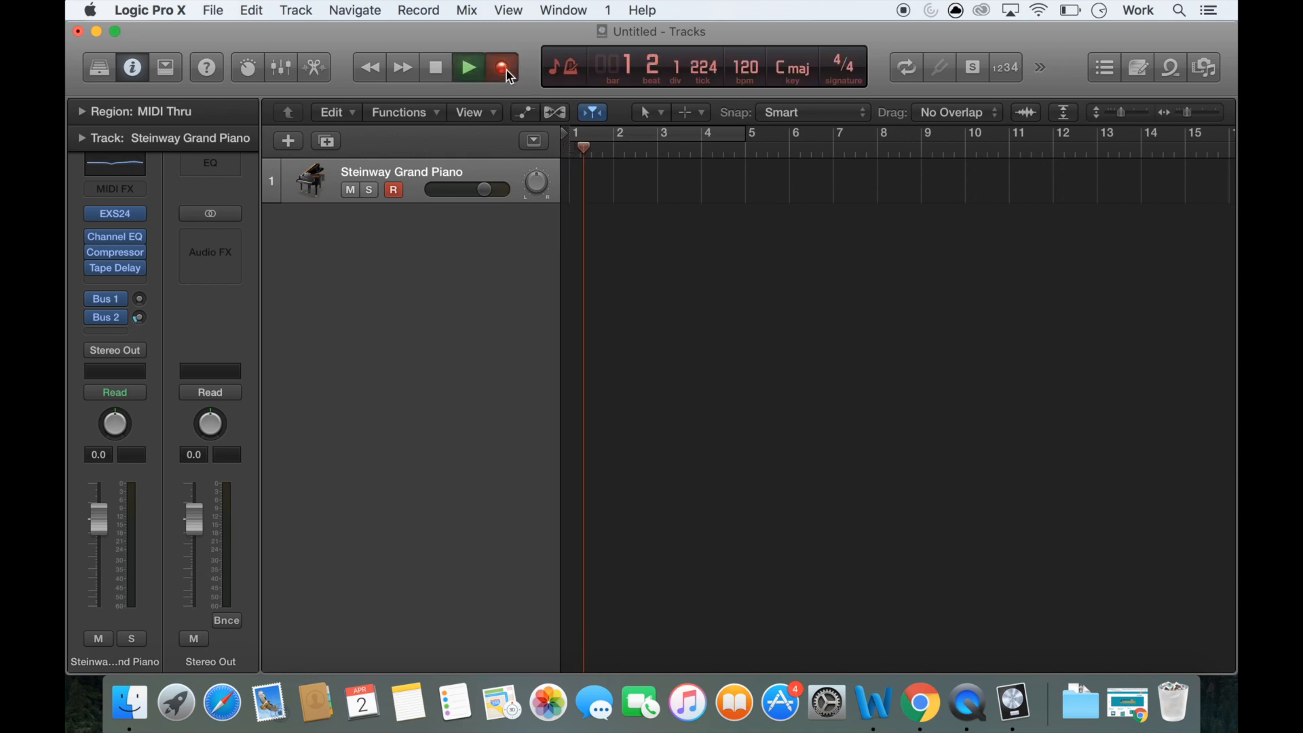
click(500, 67)
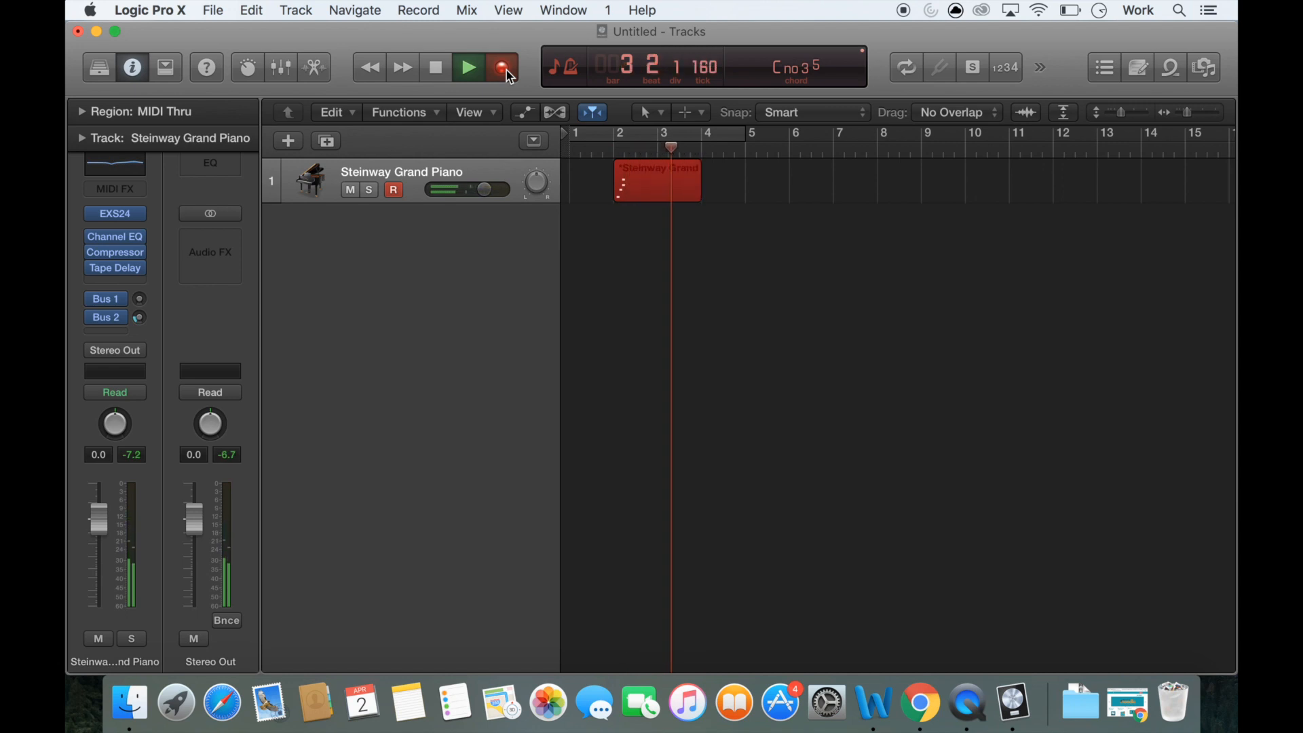
click(467, 68)
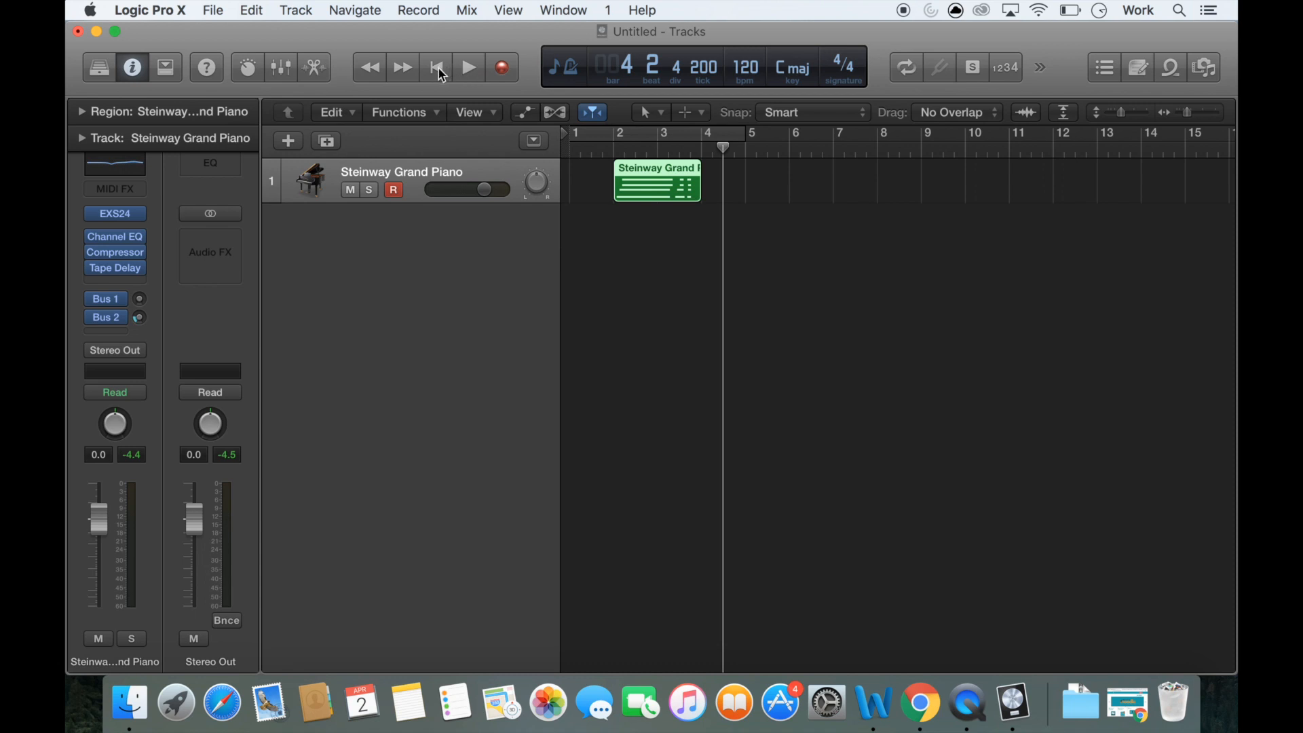
click(435, 68)
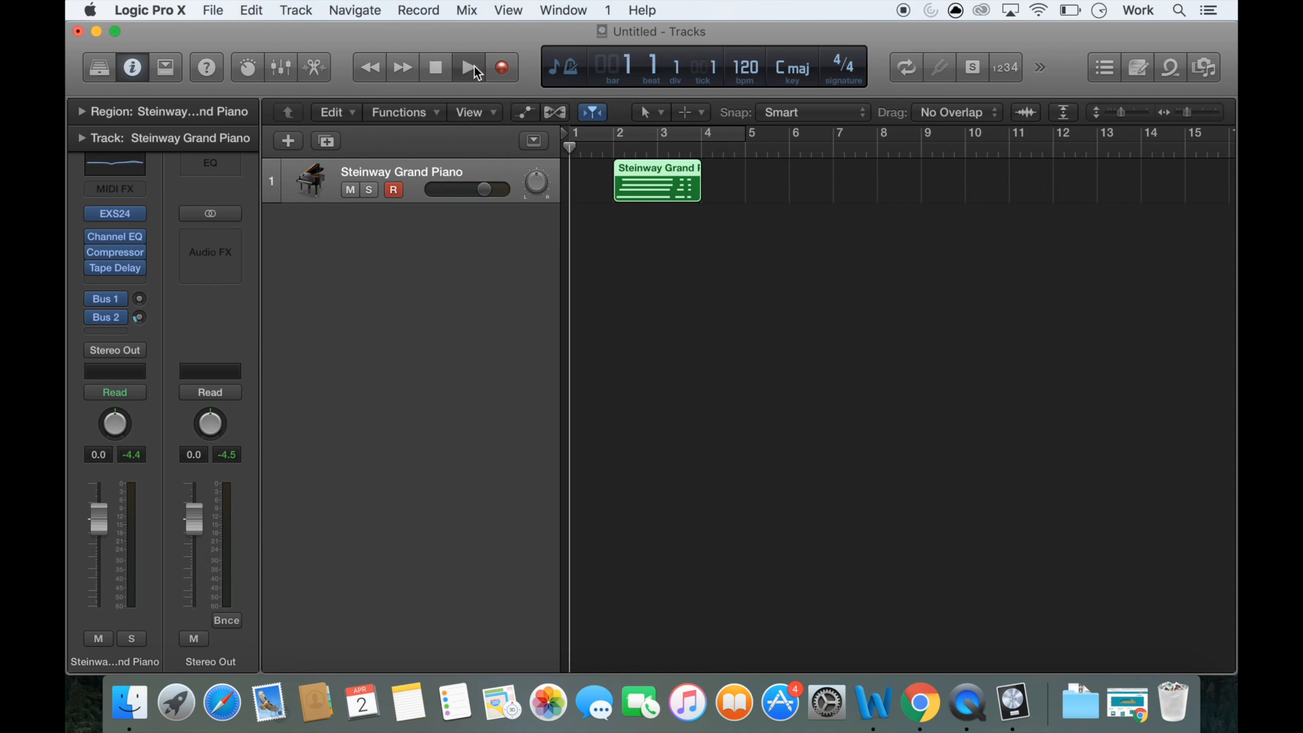
click(436, 68)
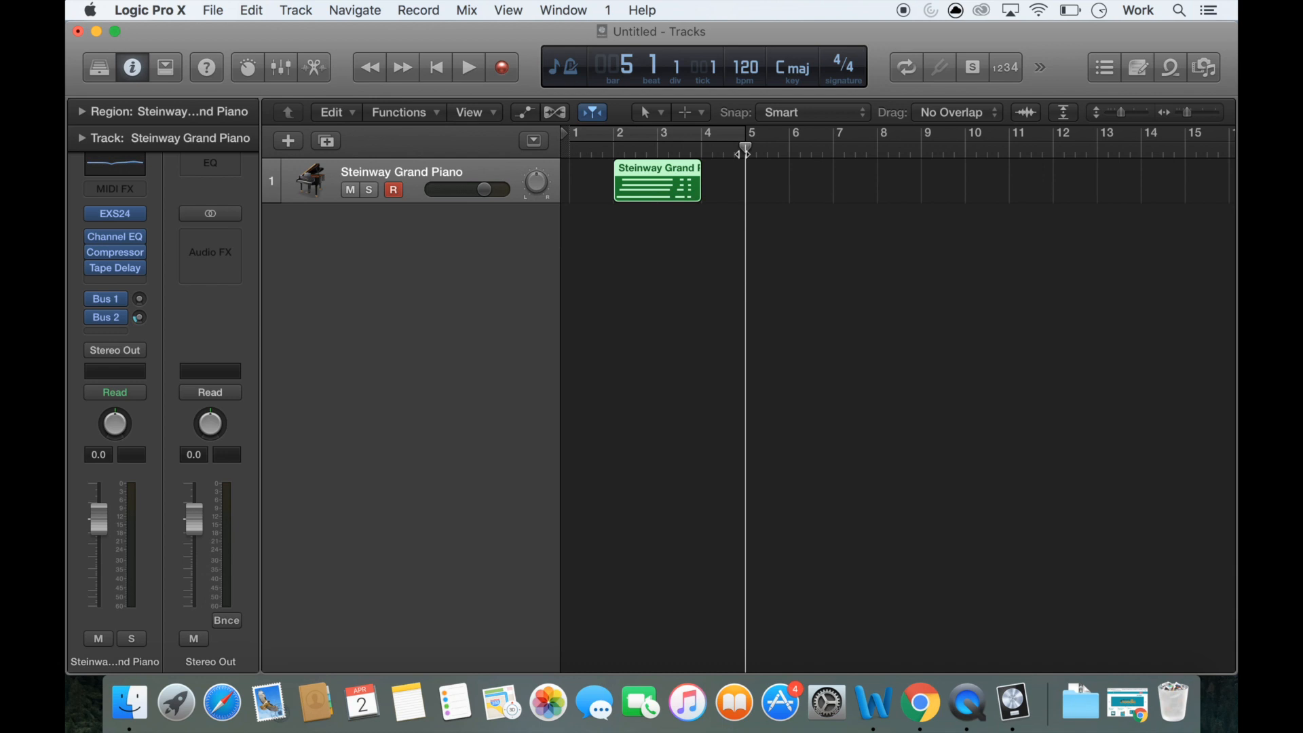
click(467, 68)
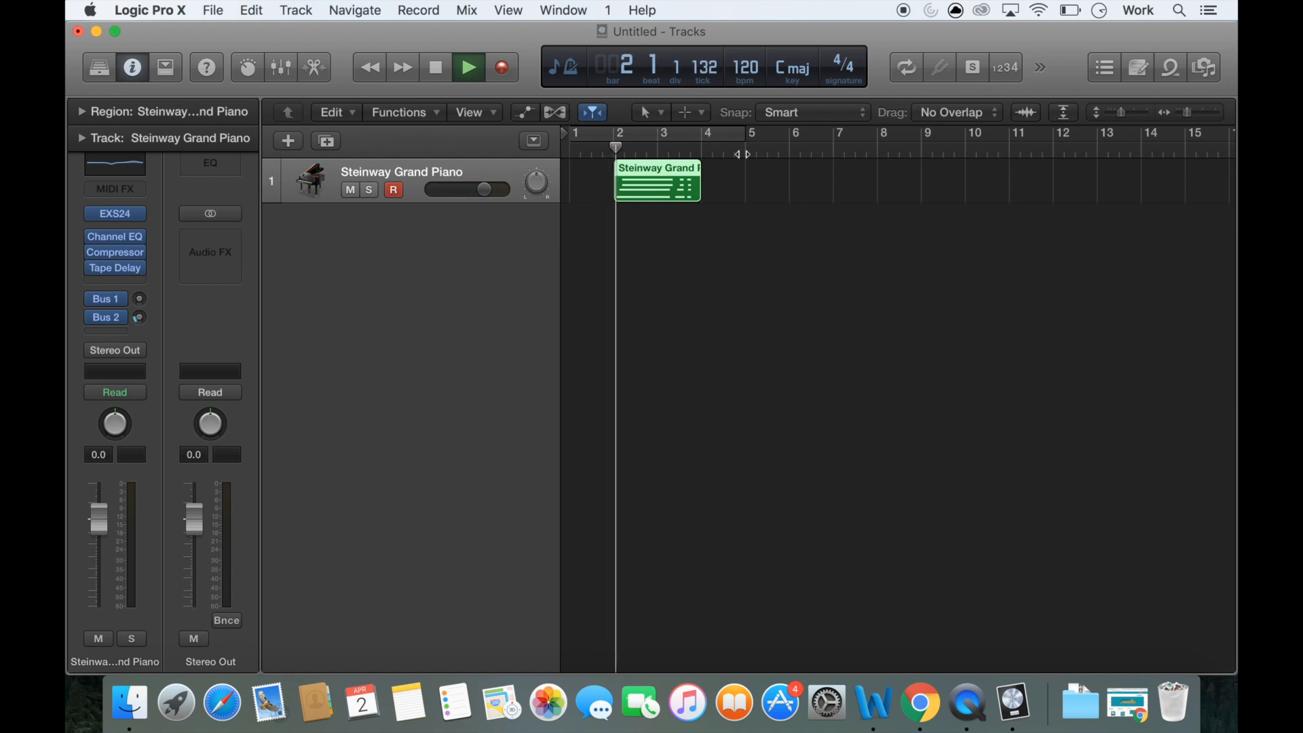
click(467, 68)
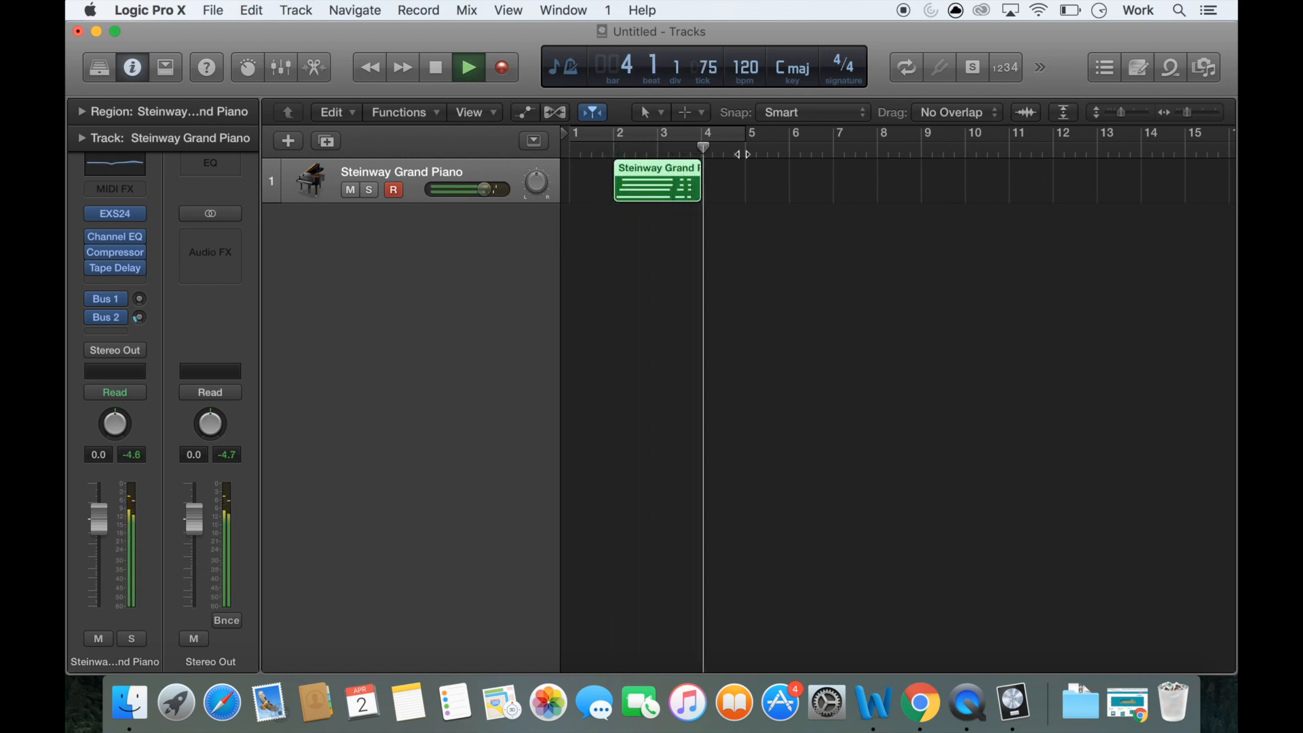
click(468, 68)
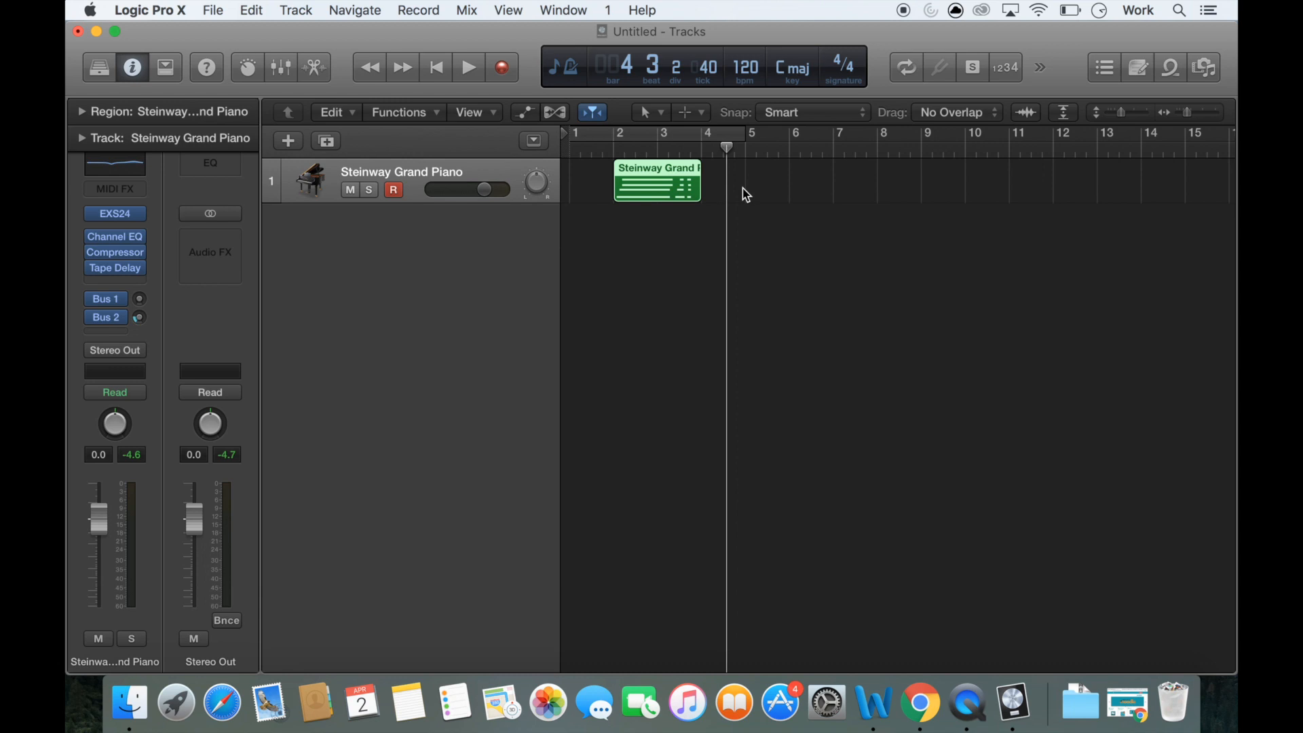
mouse_move(776, 194)
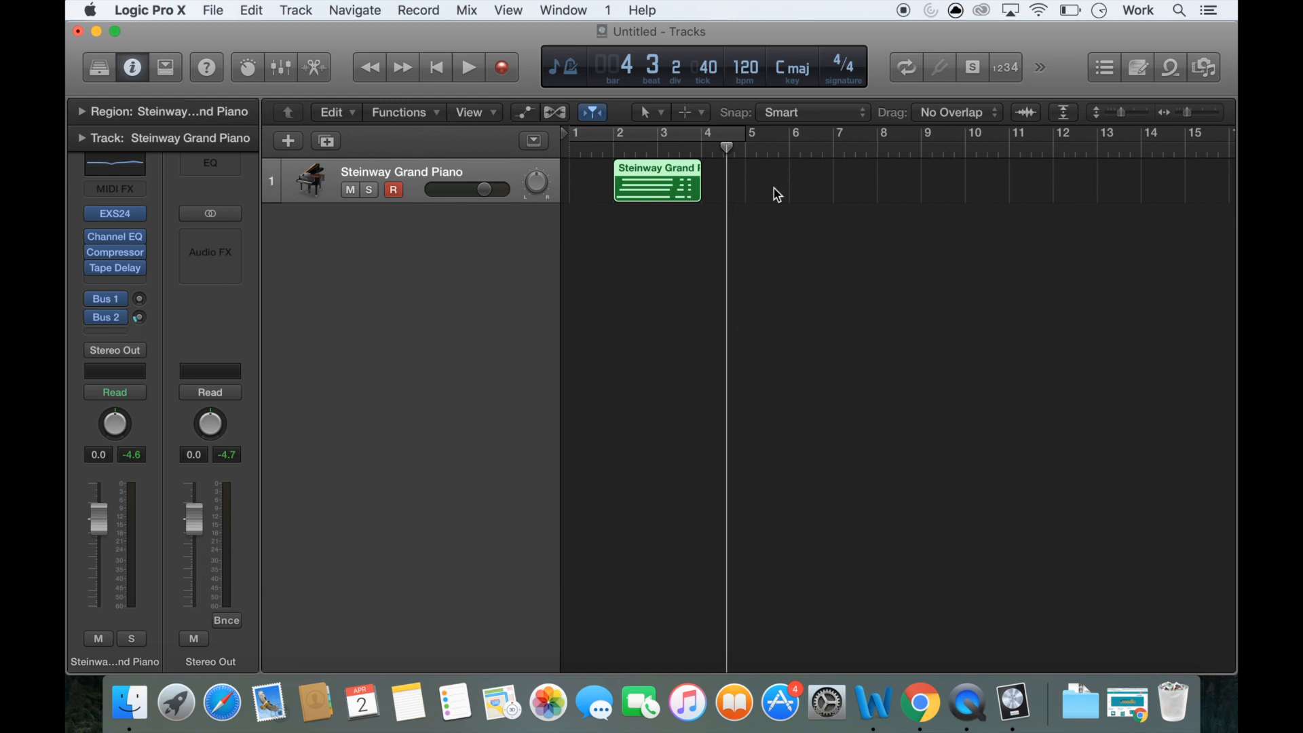
mouse_move(669, 185)
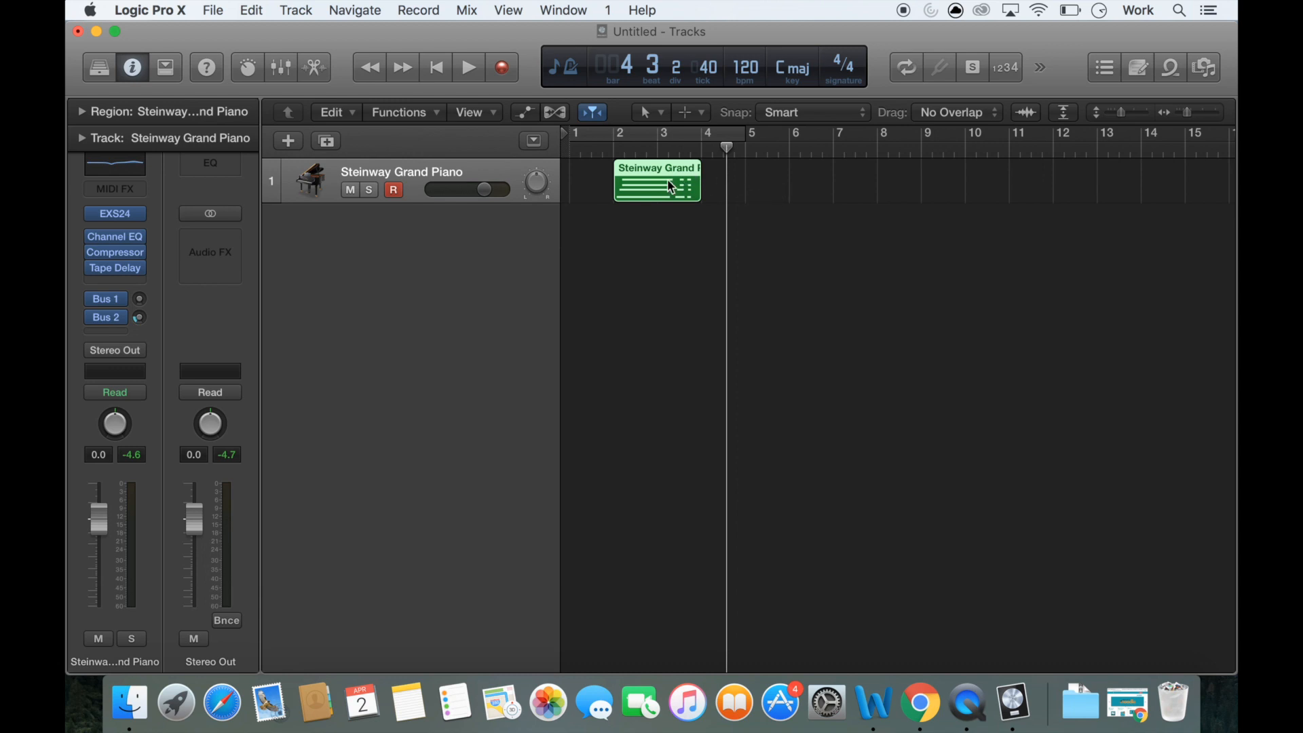
- Remove the recorded MIDI region, leaving the Steinway Grand Piano track empty
key(Delete)
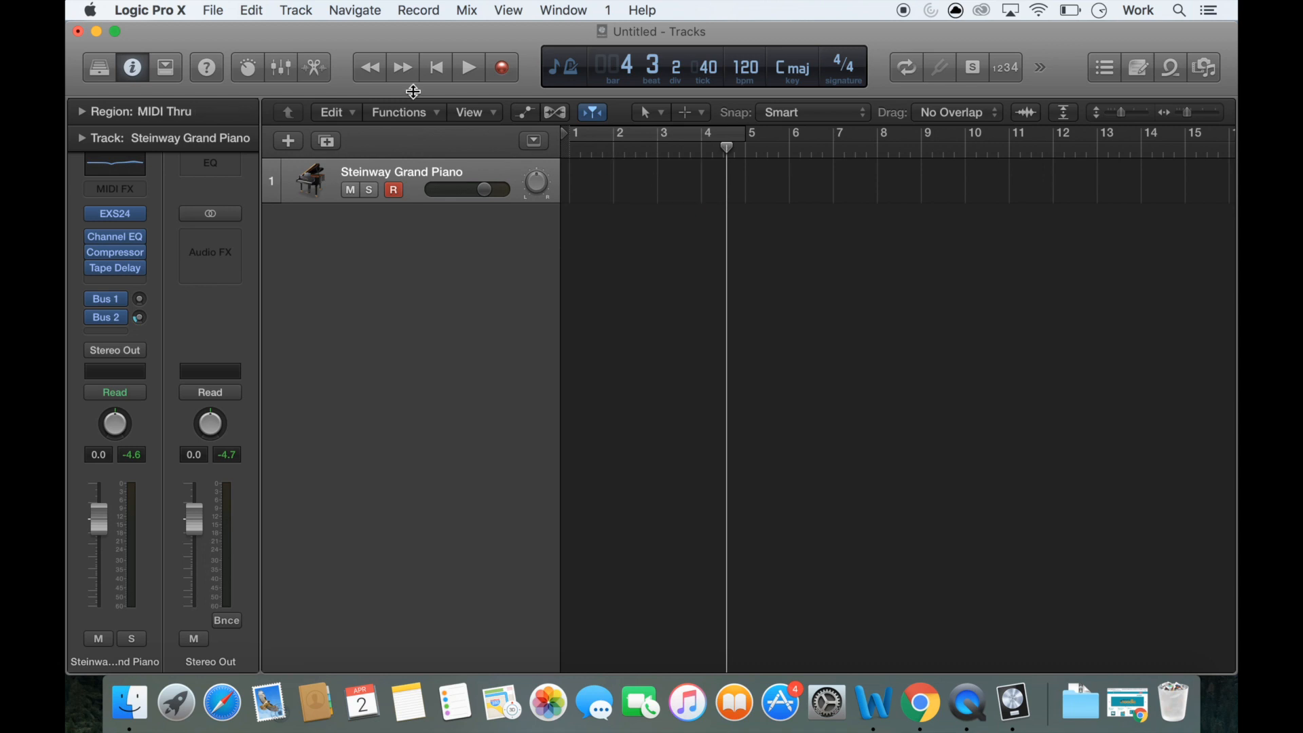
mouse_move(737, 328)
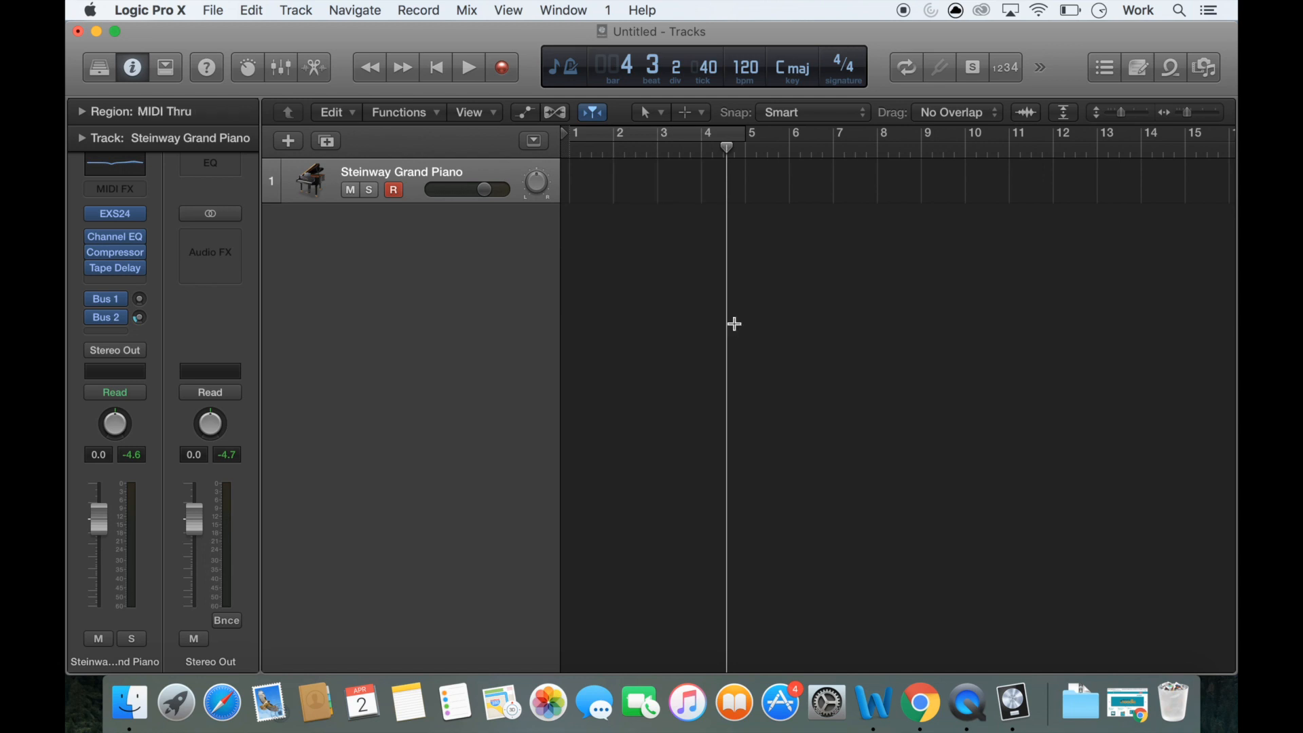
mouse_move(735, 327)
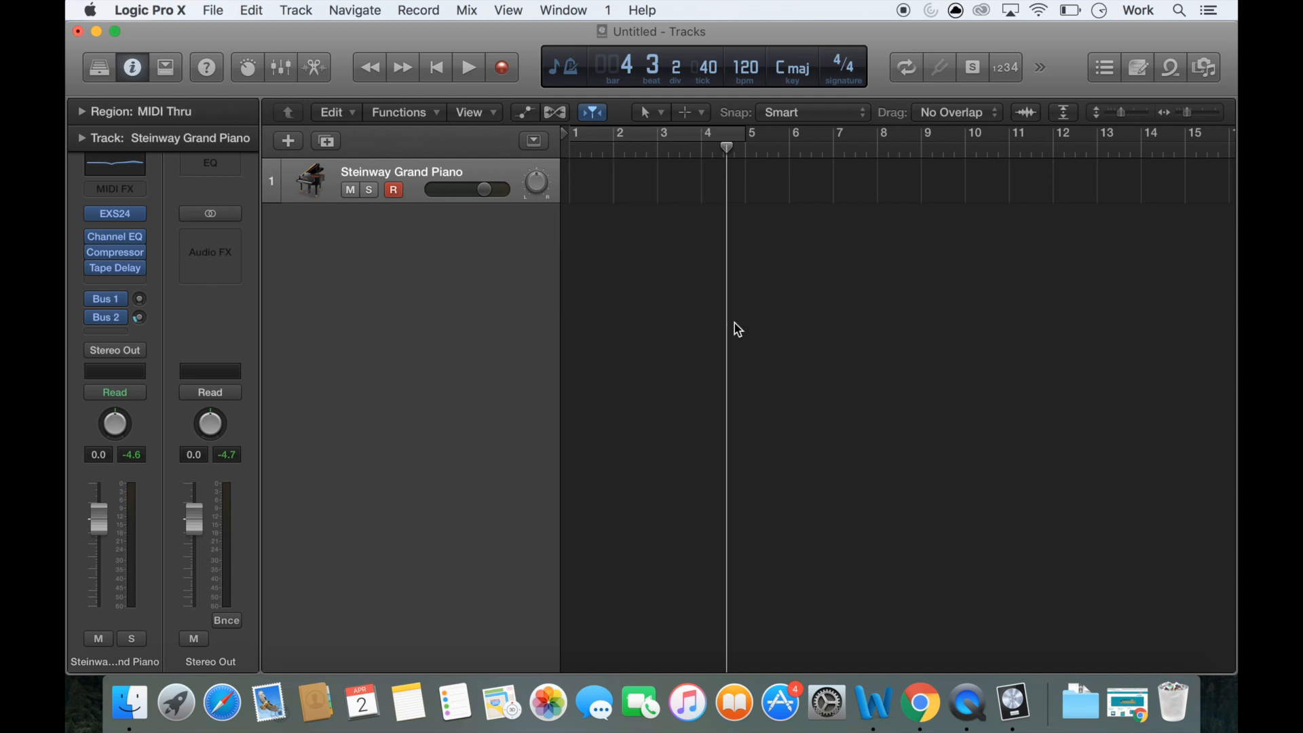